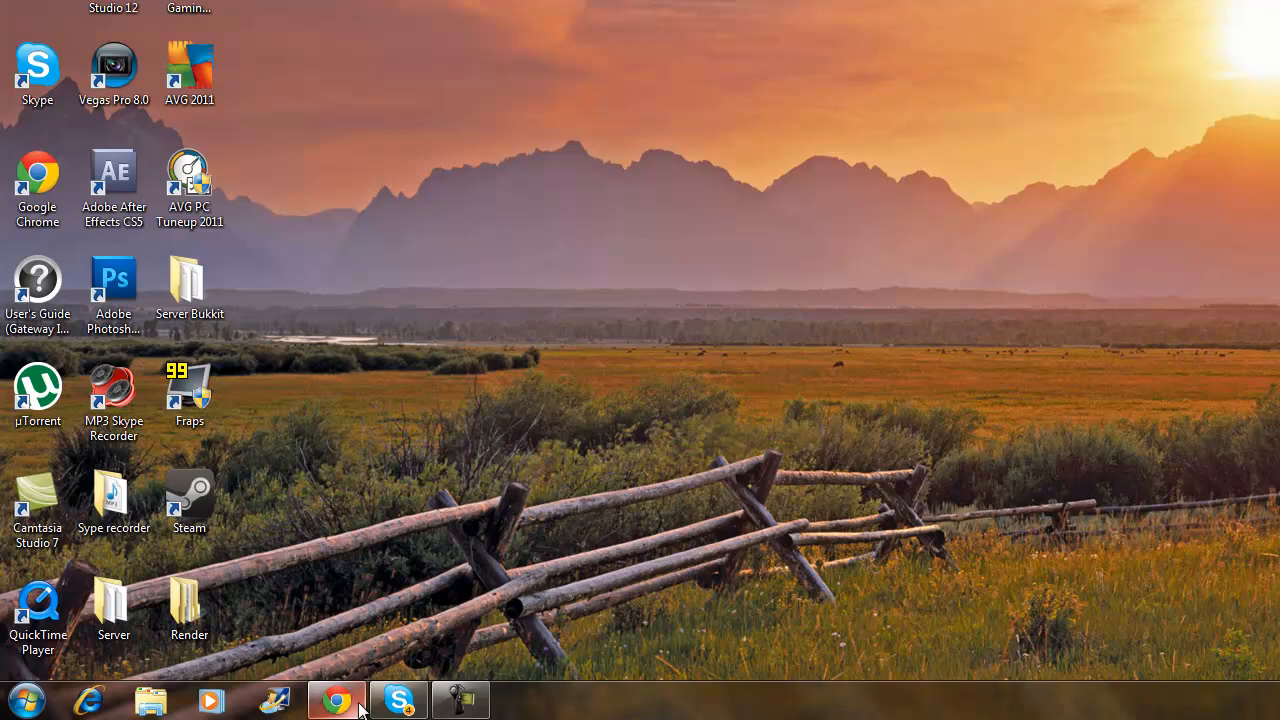
Scroll the Apothecarium forum post down to its Downloads section.
{"action": "left_click", "coordinate": [336, 700]}
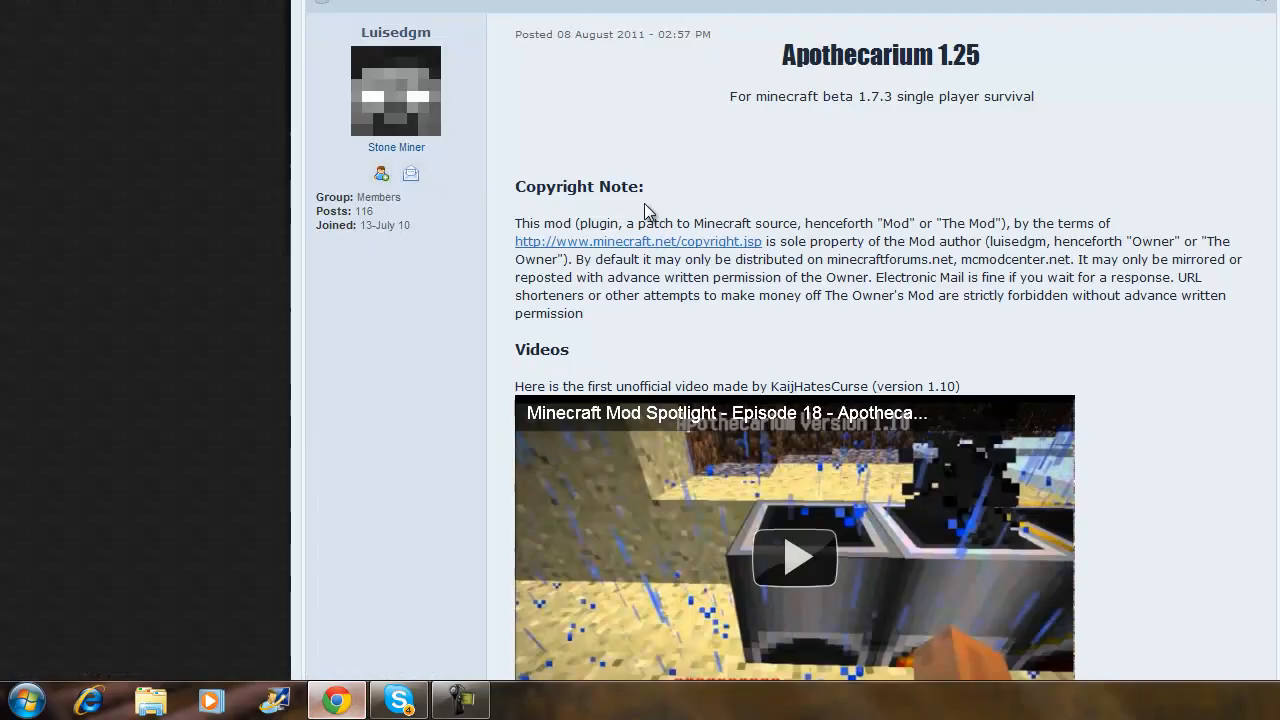
{"action": "scroll", "scroll_direction": "down", "scroll_amount": 3}
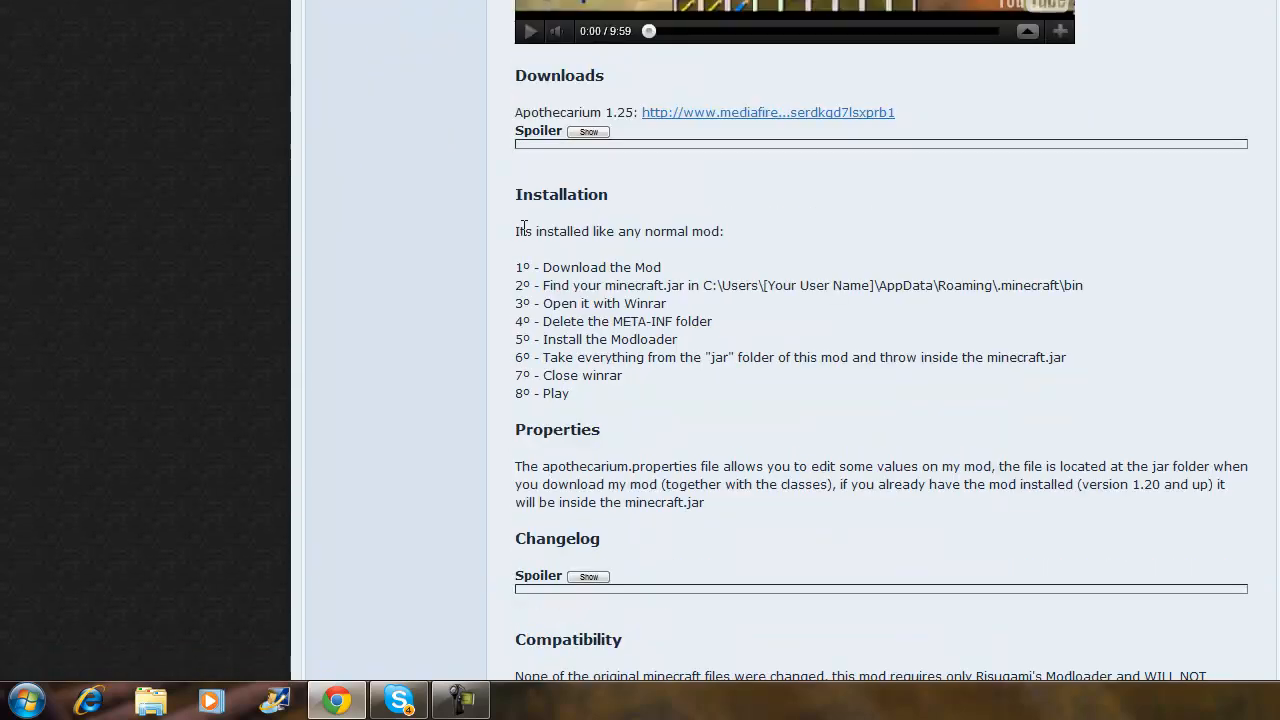
{"action": "scroll", "scroll_direction": "down", "scroll_amount": 3}
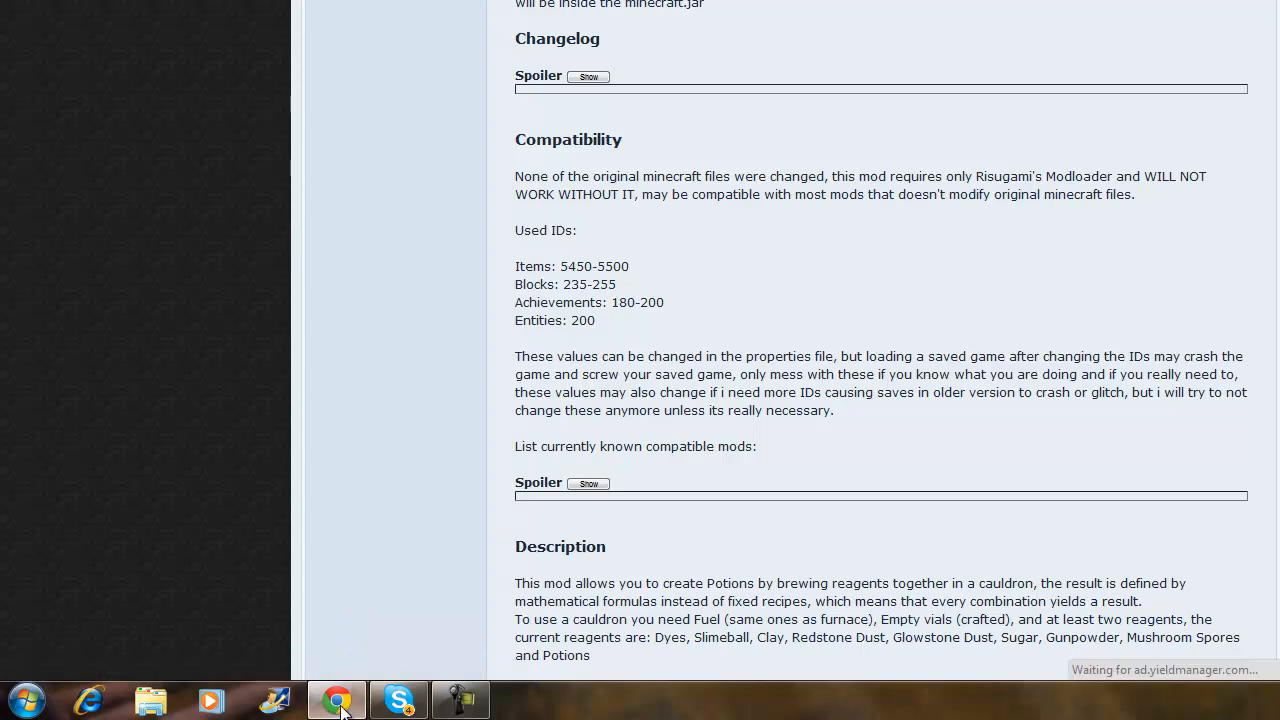
{"action": "left_click", "coordinate": [336, 700]}
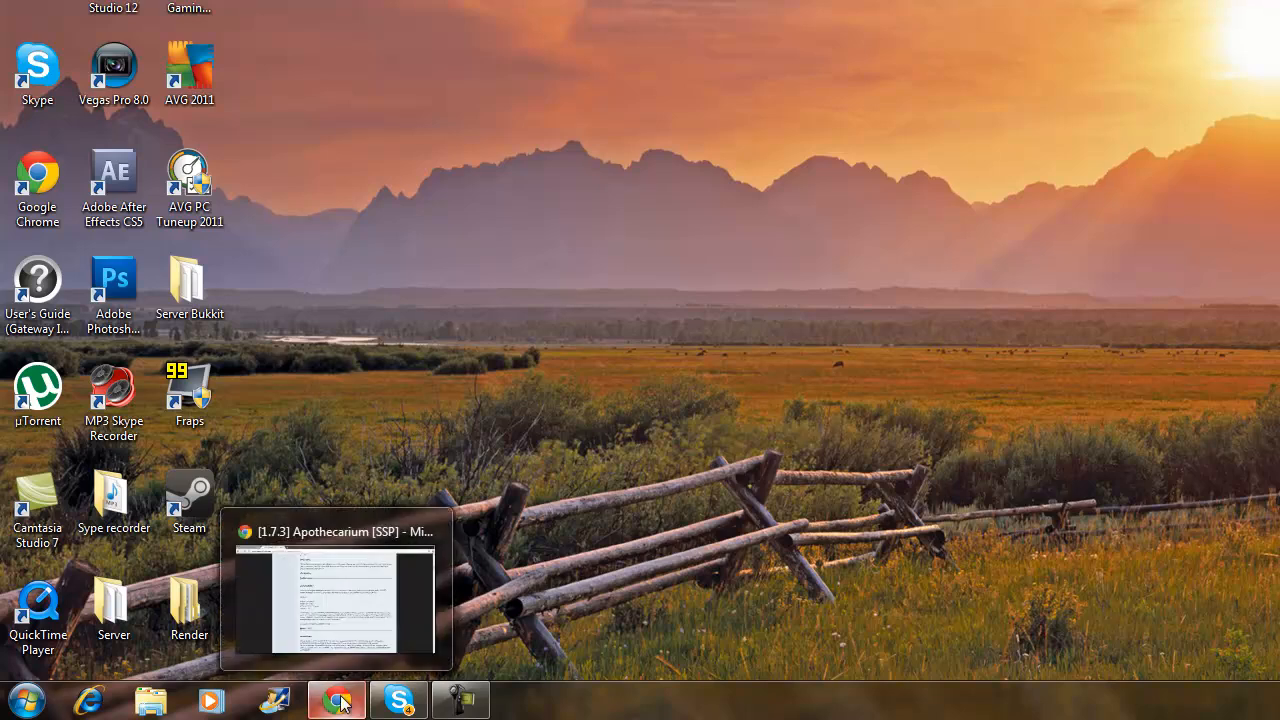
{"action": "mouse_move", "coordinate": [290, 264]}
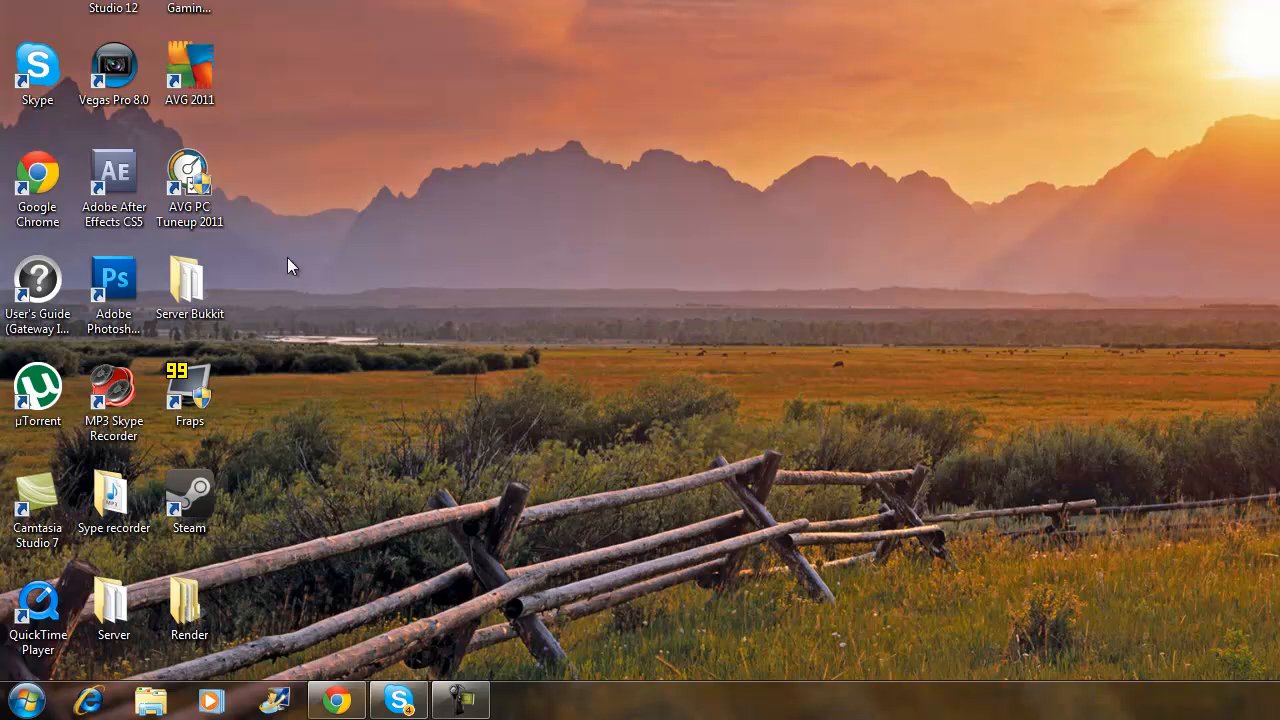
{"action": "mouse_move", "coordinate": [350, 116]}
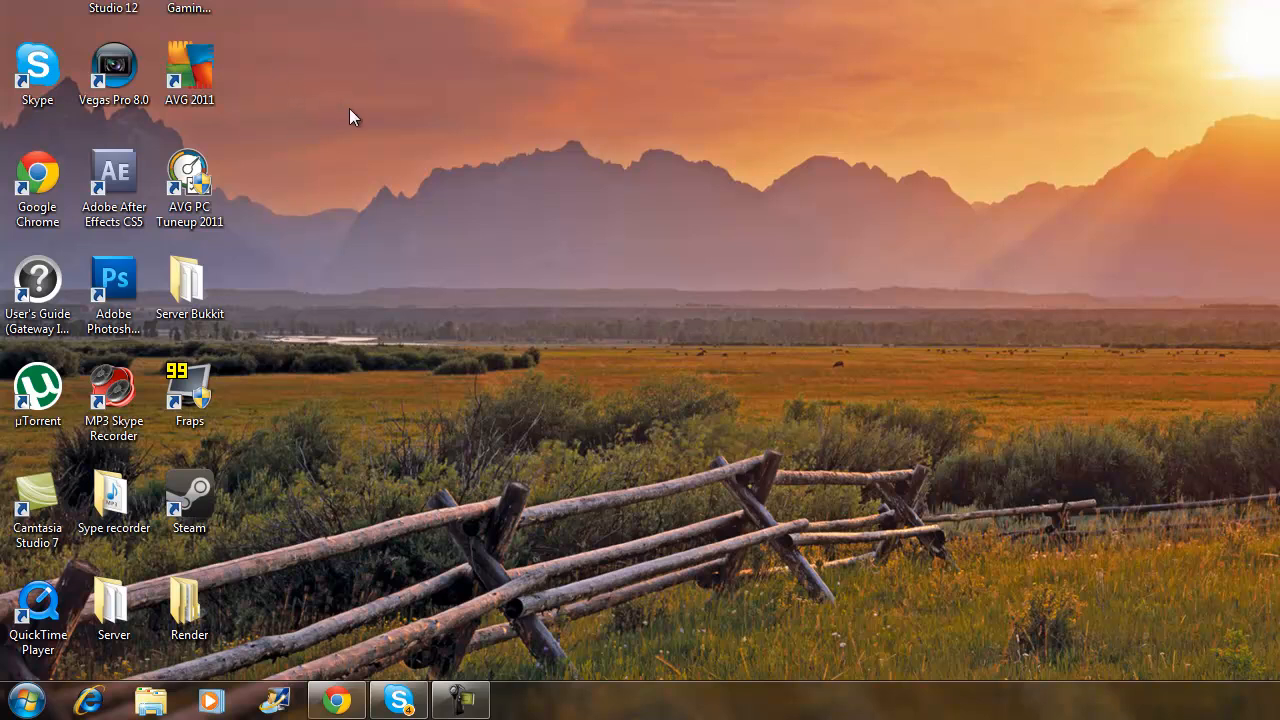
{"action": "mouse_move", "coordinate": [336, 668]}
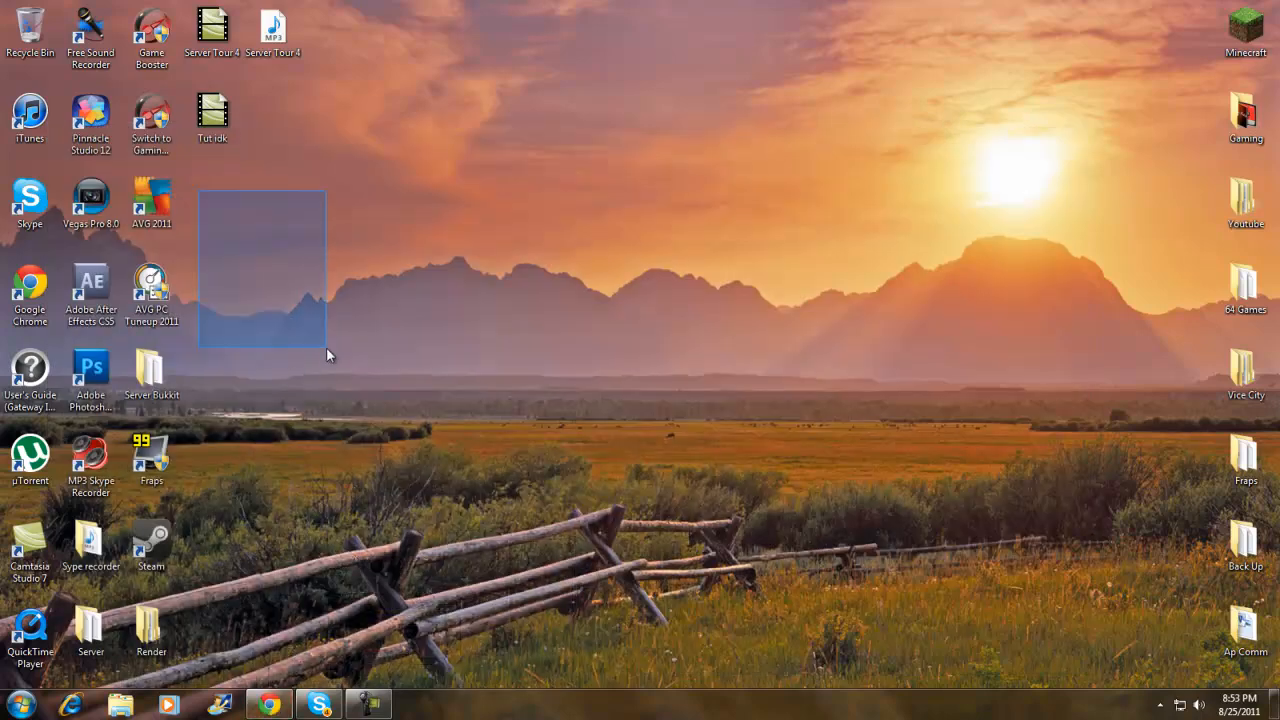
{"action": "left_click_drag", "start_coordinate": [330, 356], "coordinate": [1060, 380]}
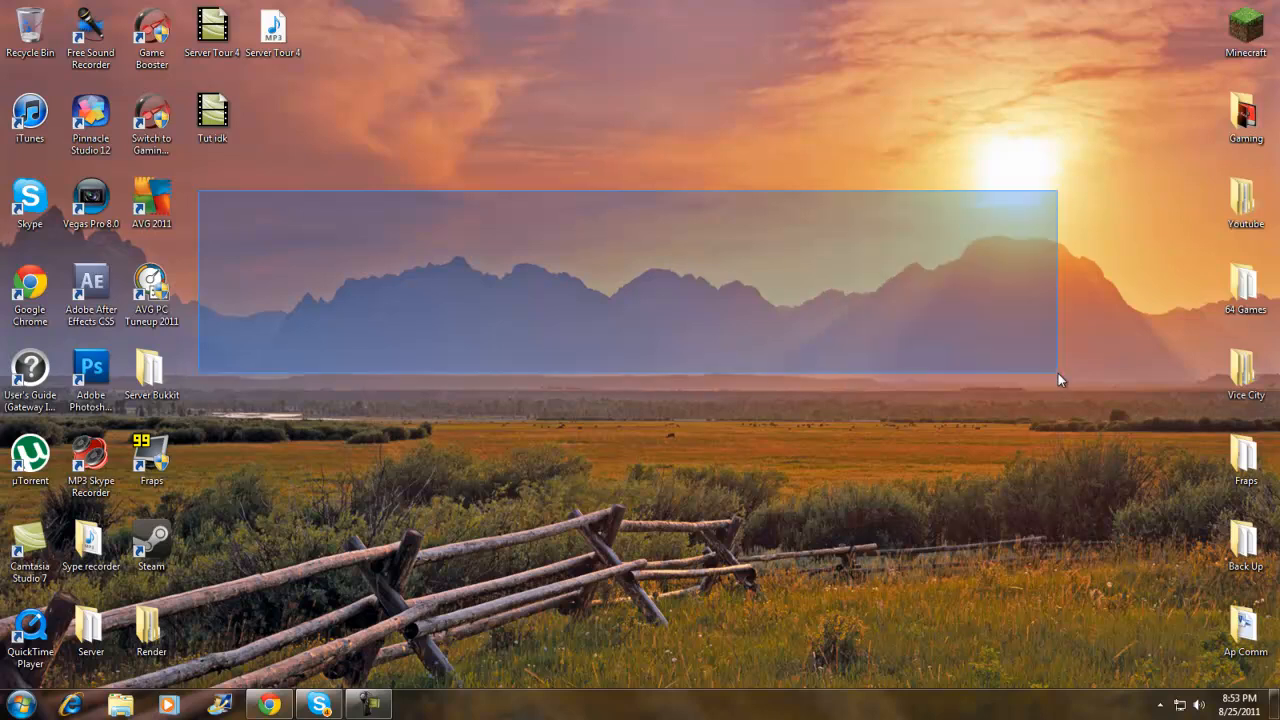
{"action": "mouse_move", "coordinate": [1244, 24]}
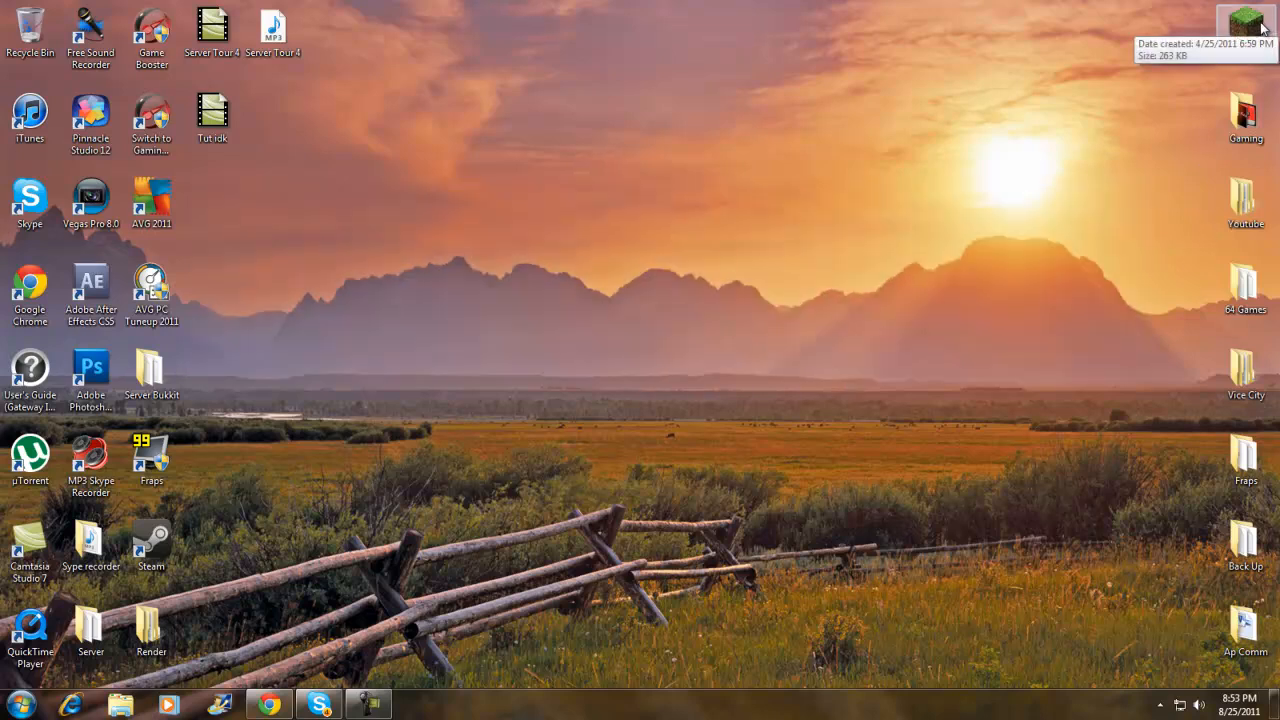
{"action": "mouse_move", "coordinate": [1136, 96]}
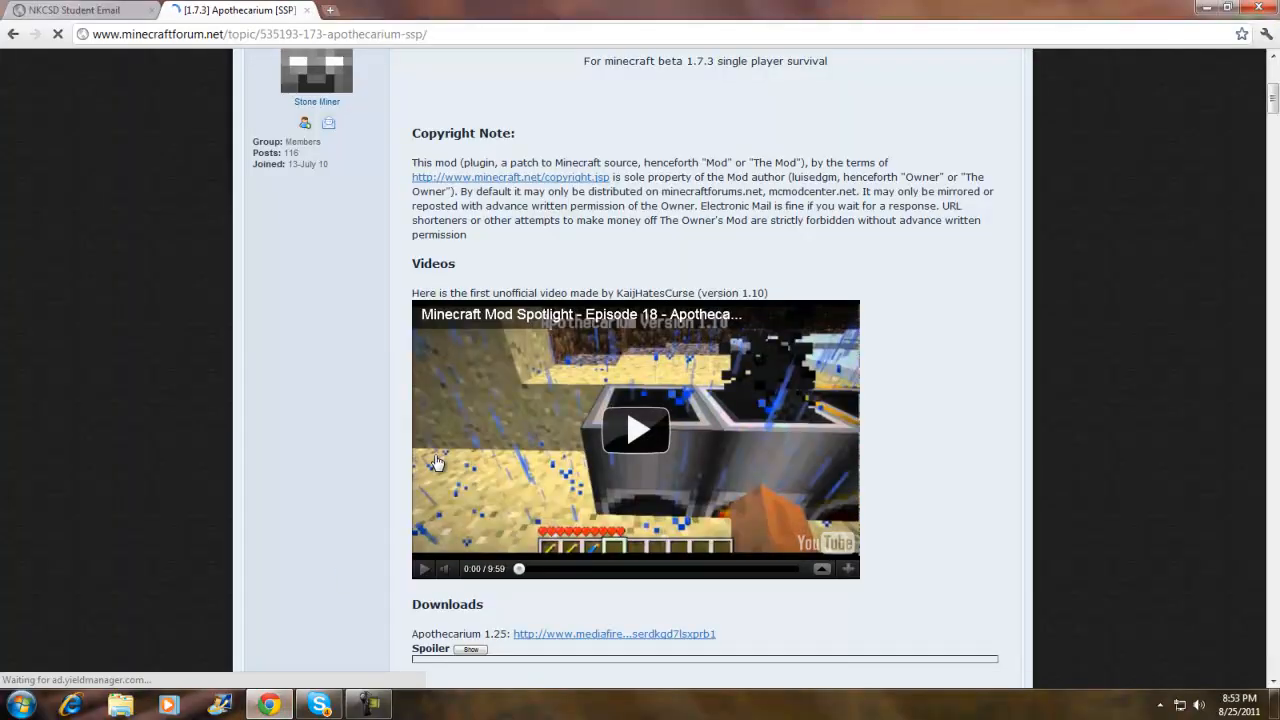
Follow the Apothecarium 1.25 MediaFire link and cancel the bulk-download upgrade offer.
{"action": "scroll", "scroll_direction": "down", "scroll_amount": 3}
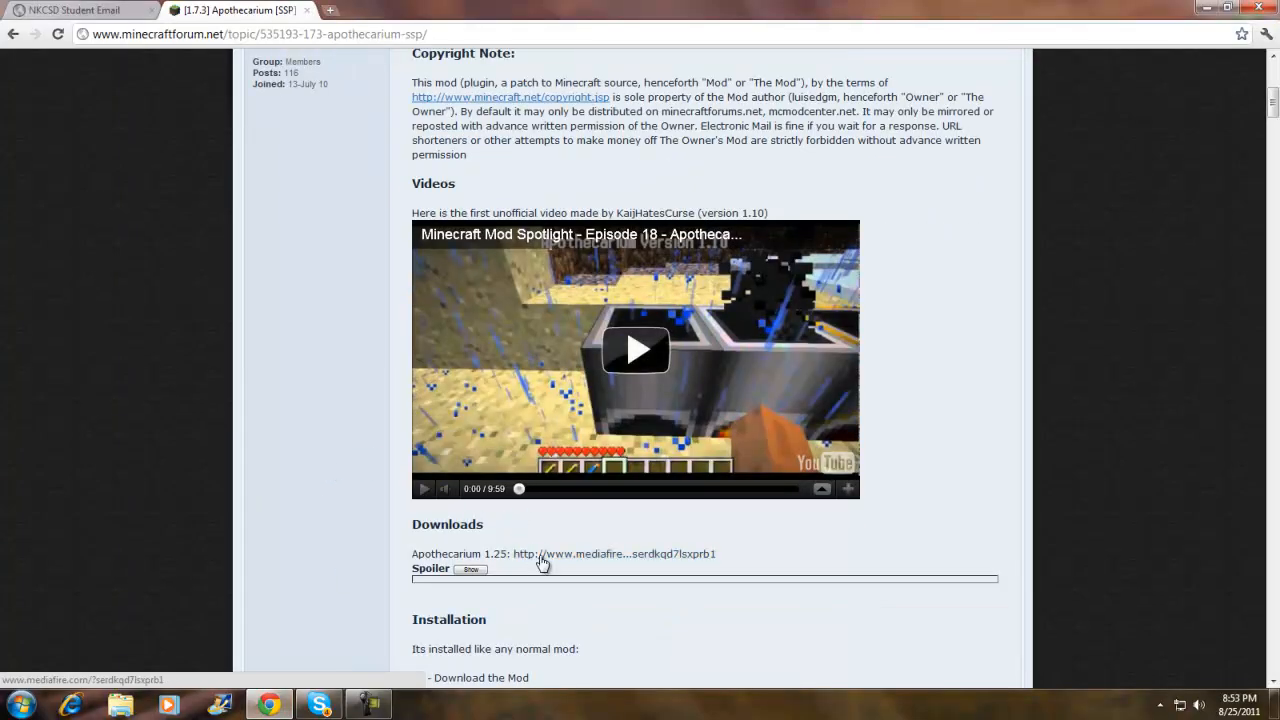
{"action": "scroll", "scroll_direction": "up", "scroll_amount": 3}
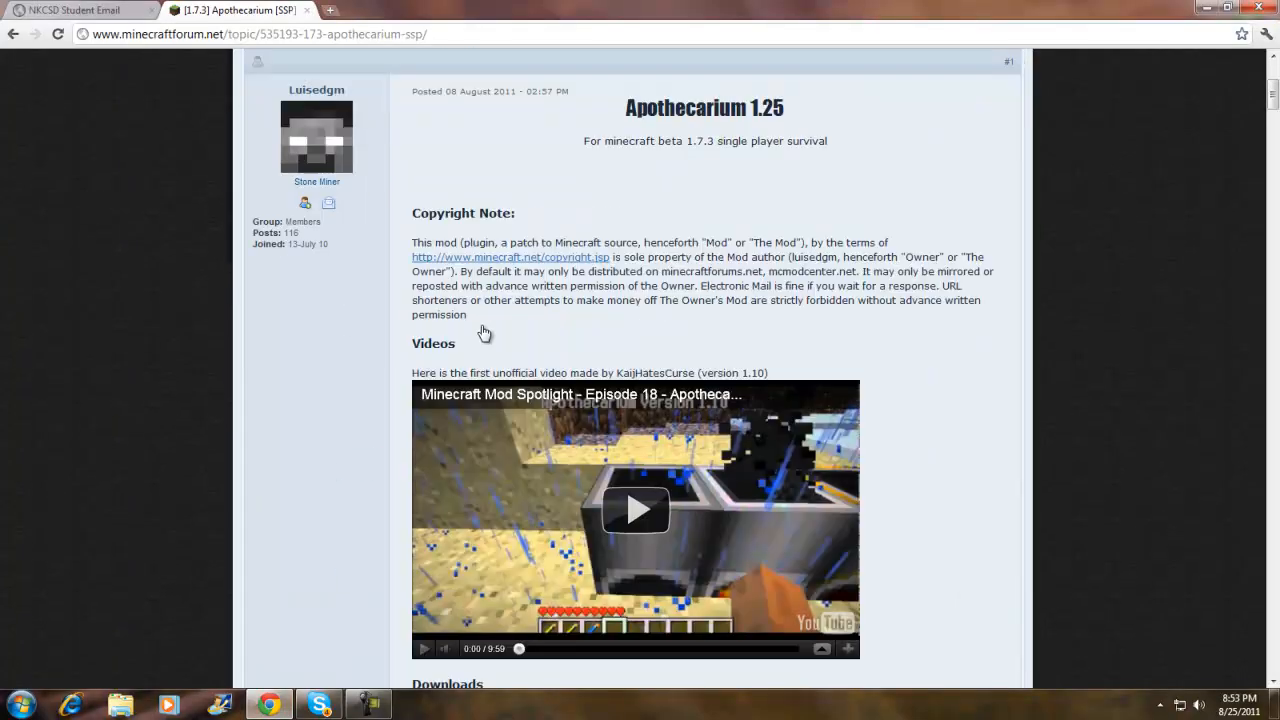
{"action": "scroll", "scroll_direction": "down", "scroll_amount": 3}
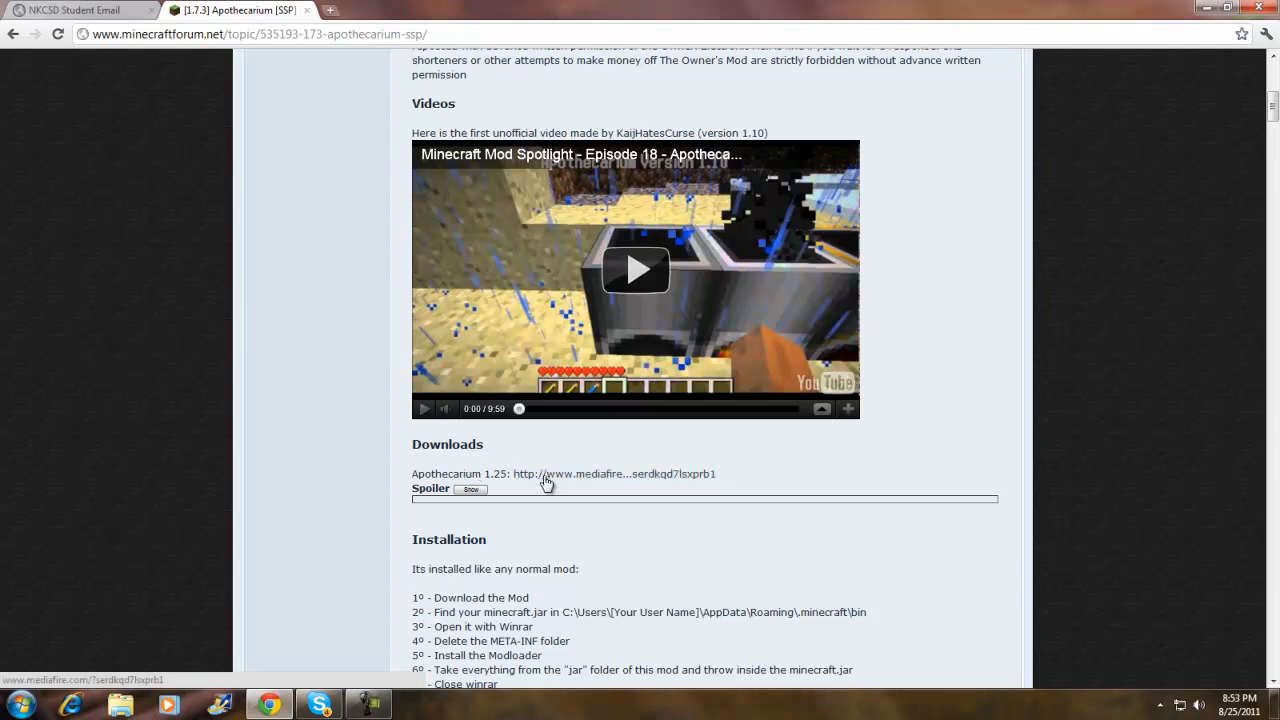
{"action": "left_click", "coordinate": [580, 472]}
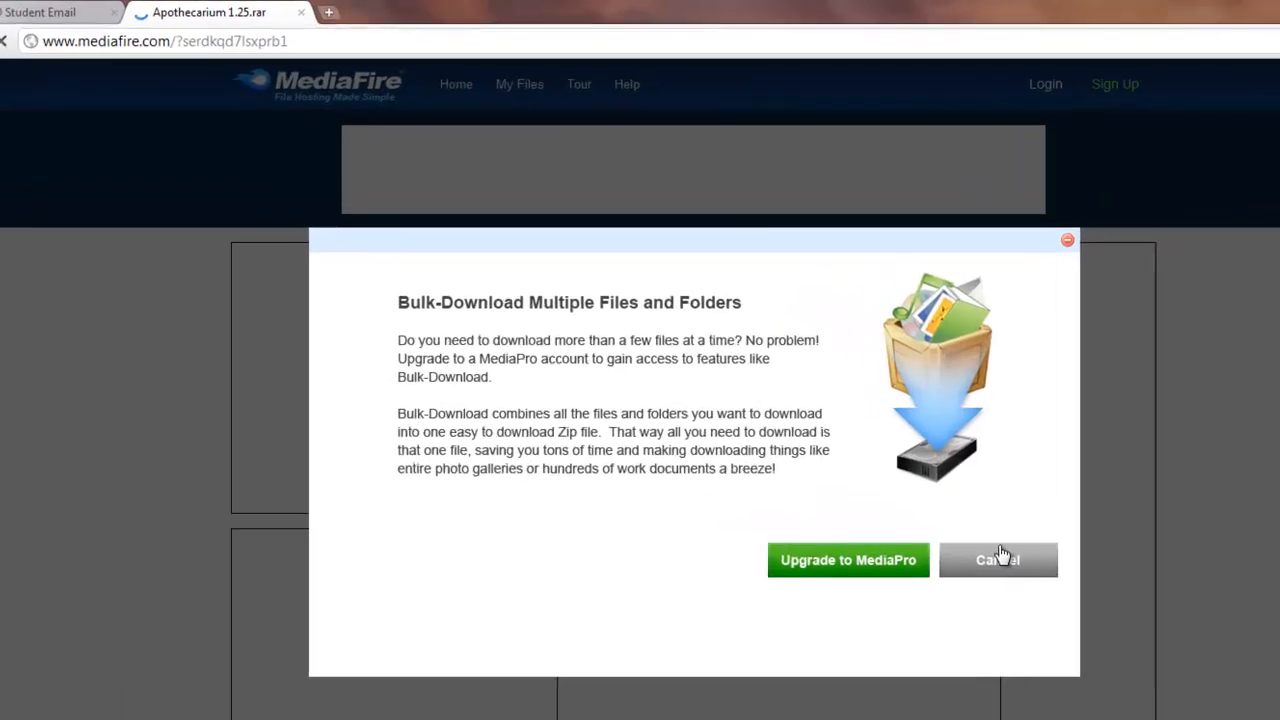
{"action": "left_click", "coordinate": [996, 560]}
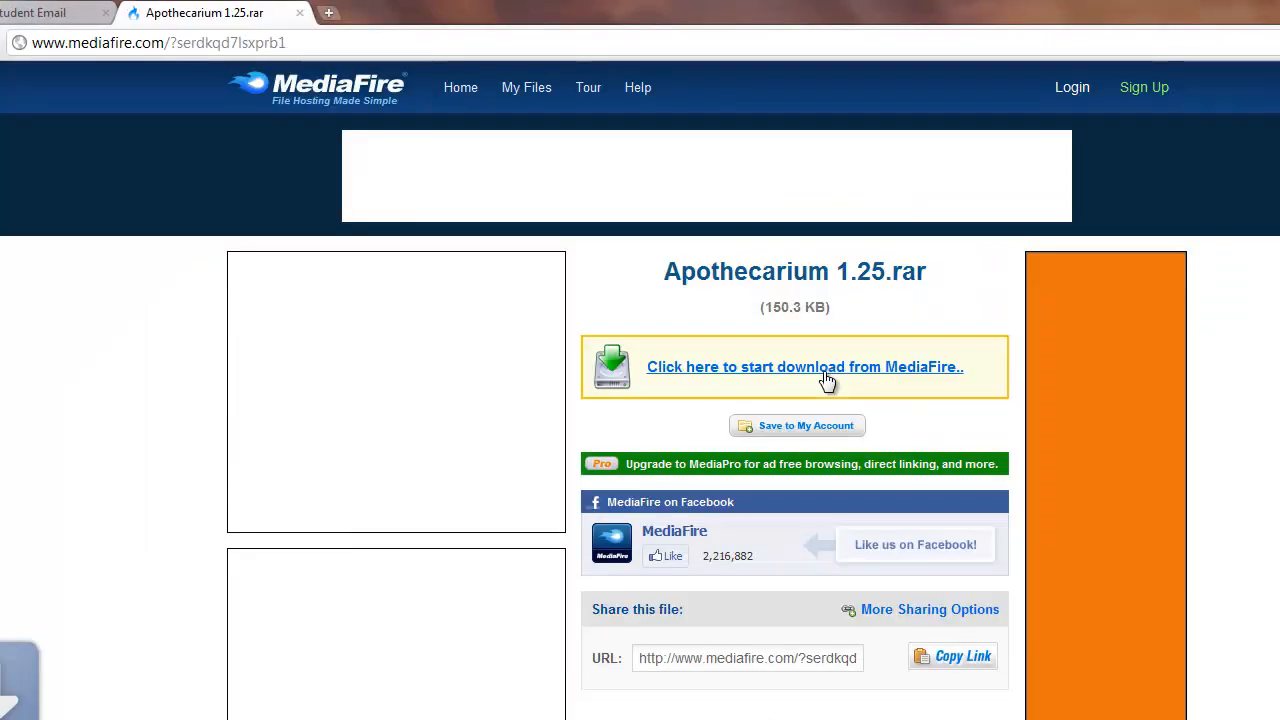
{"action": "mouse_move", "coordinate": [310, 28]}
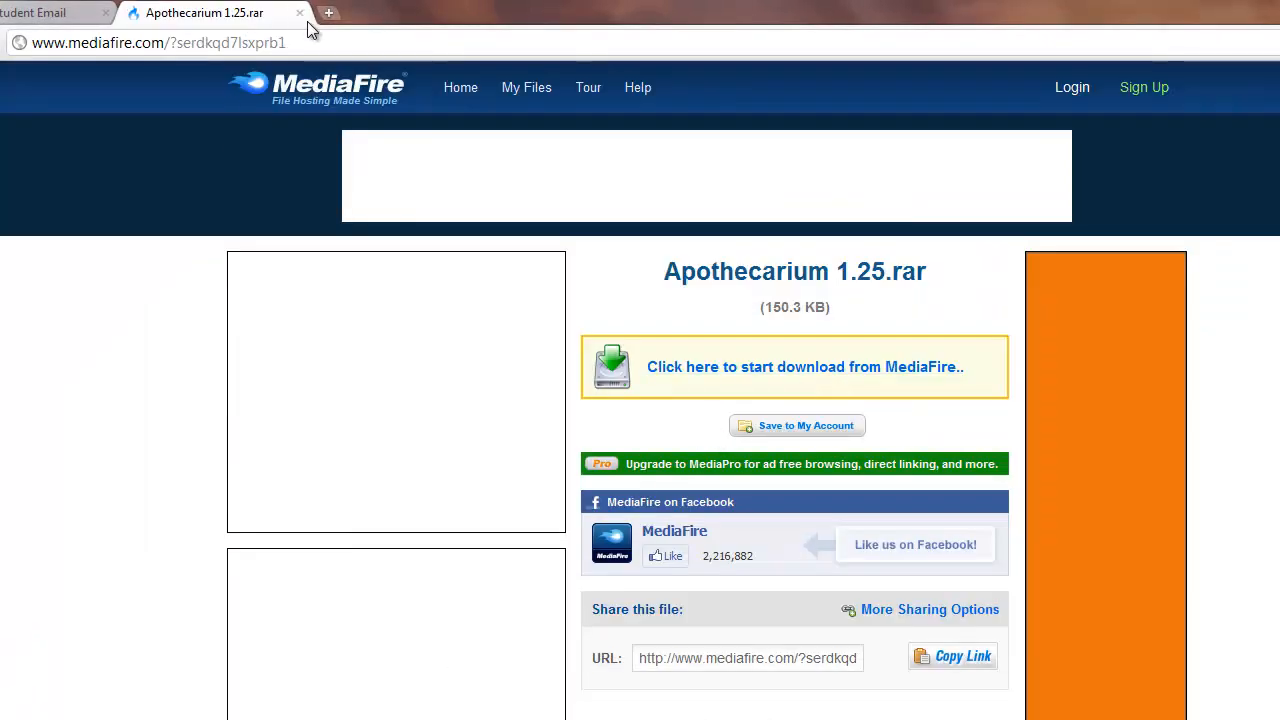
Search Google for modloader in a new tab and open the Risugami's Mods thread.
{"action": "left_click", "coordinate": [328, 12]}
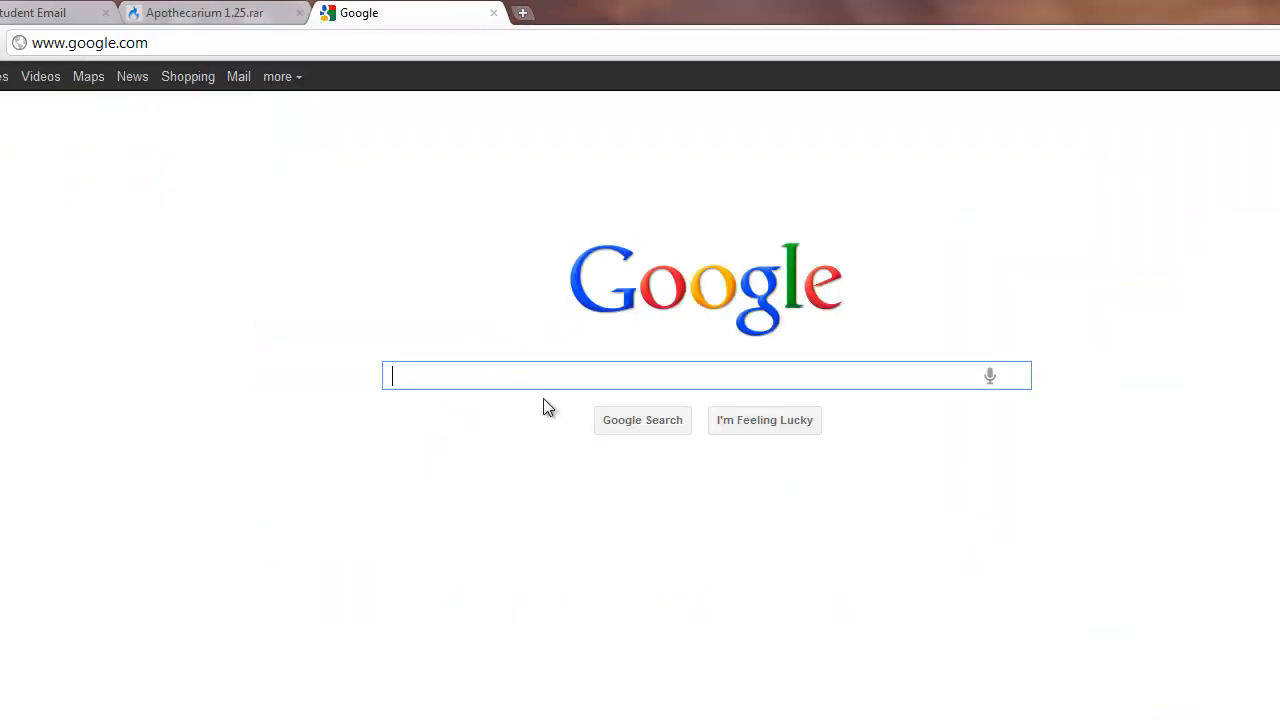
{"action": "type", "text": "modloader"}
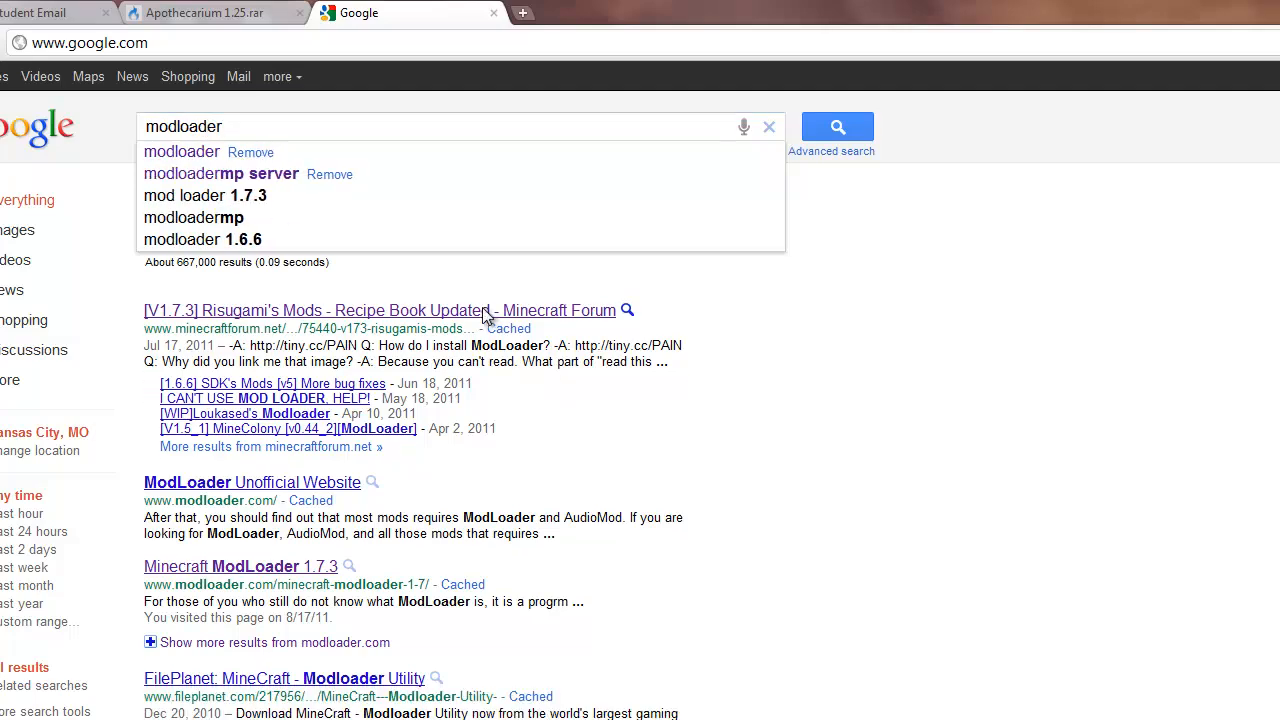
{"action": "left_click", "coordinate": [384, 310]}
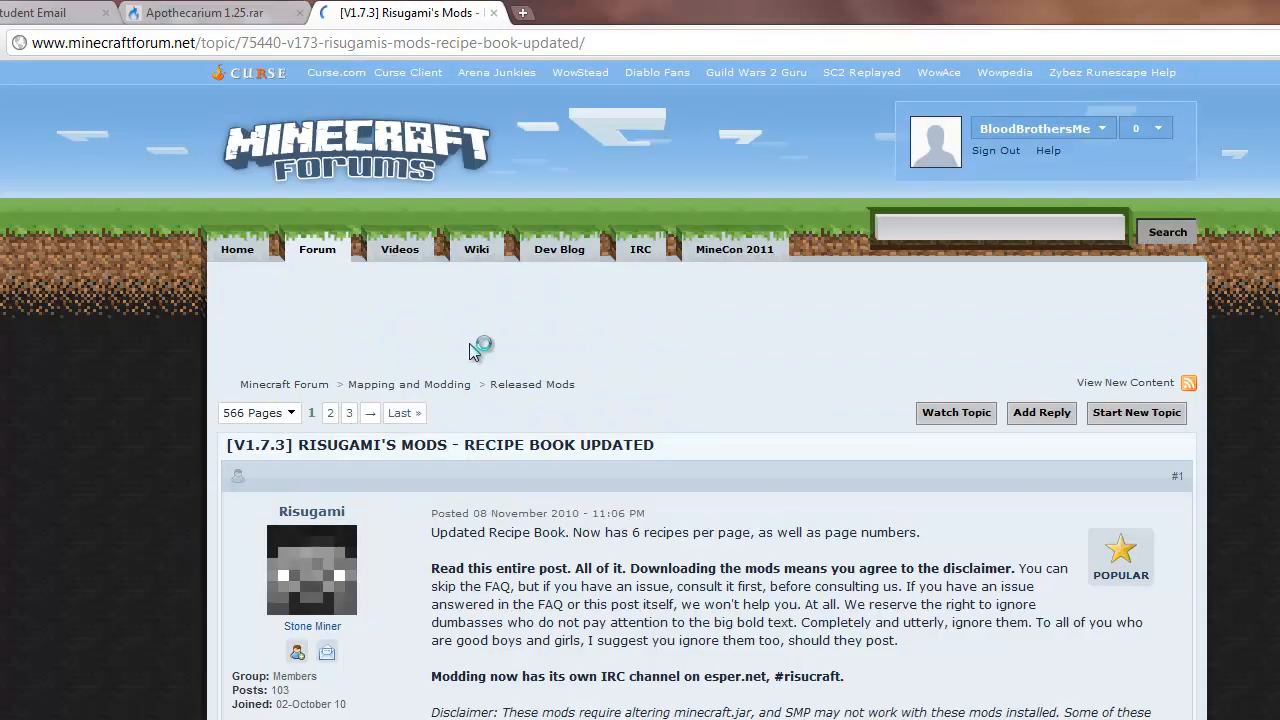
Scroll the thread down to the Installation section and the ModLoader Beta 1.7.3 entry.
{"action": "scroll", "scroll_direction": "down", "scroll_amount": 3}
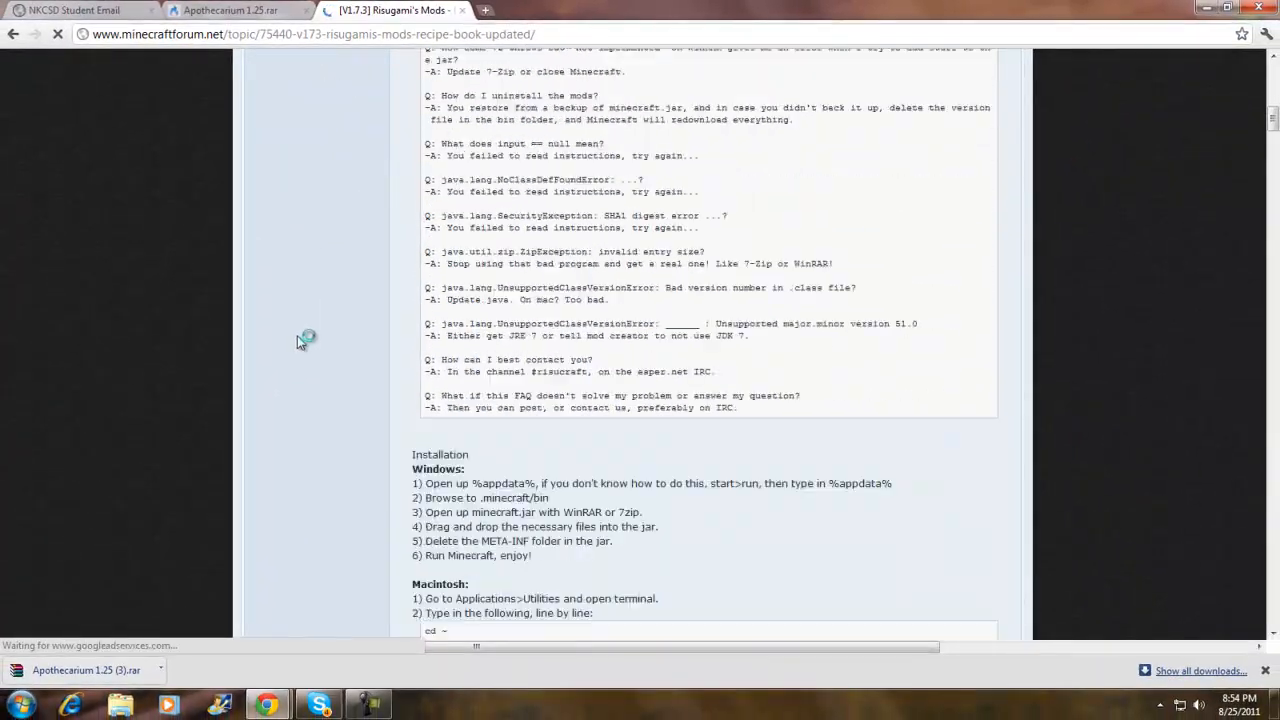
{"action": "scroll", "scroll_direction": "down", "scroll_amount": 3}
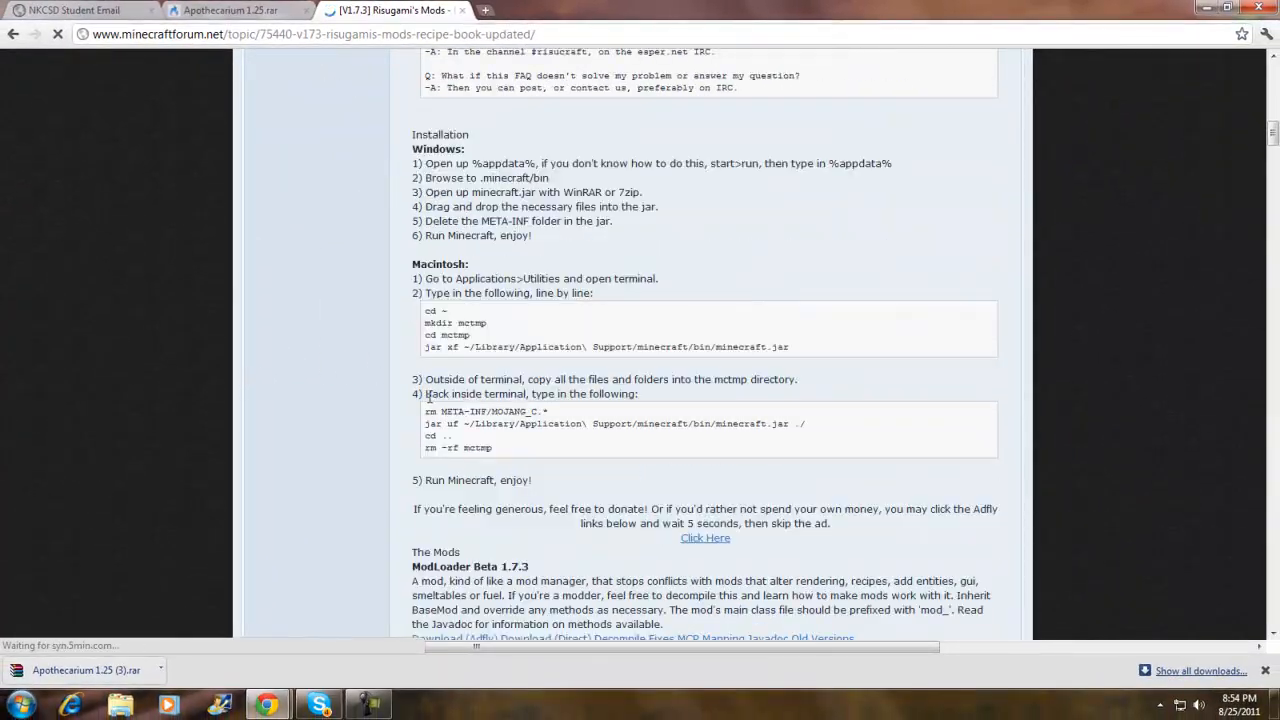
{"action": "scroll", "scroll_direction": "down", "scroll_amount": 3}
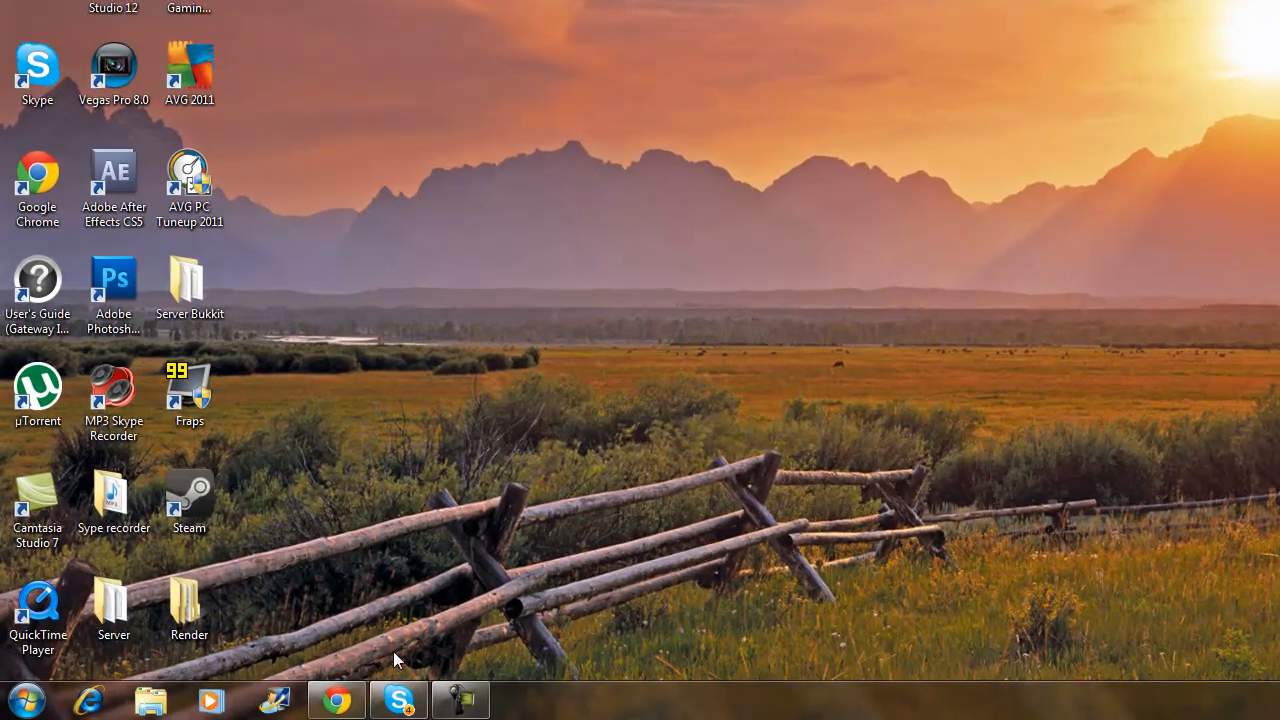
Search %appdata% from the Start menu to reach the Roaming folder.
{"action": "left_click", "coordinate": [28, 700]}
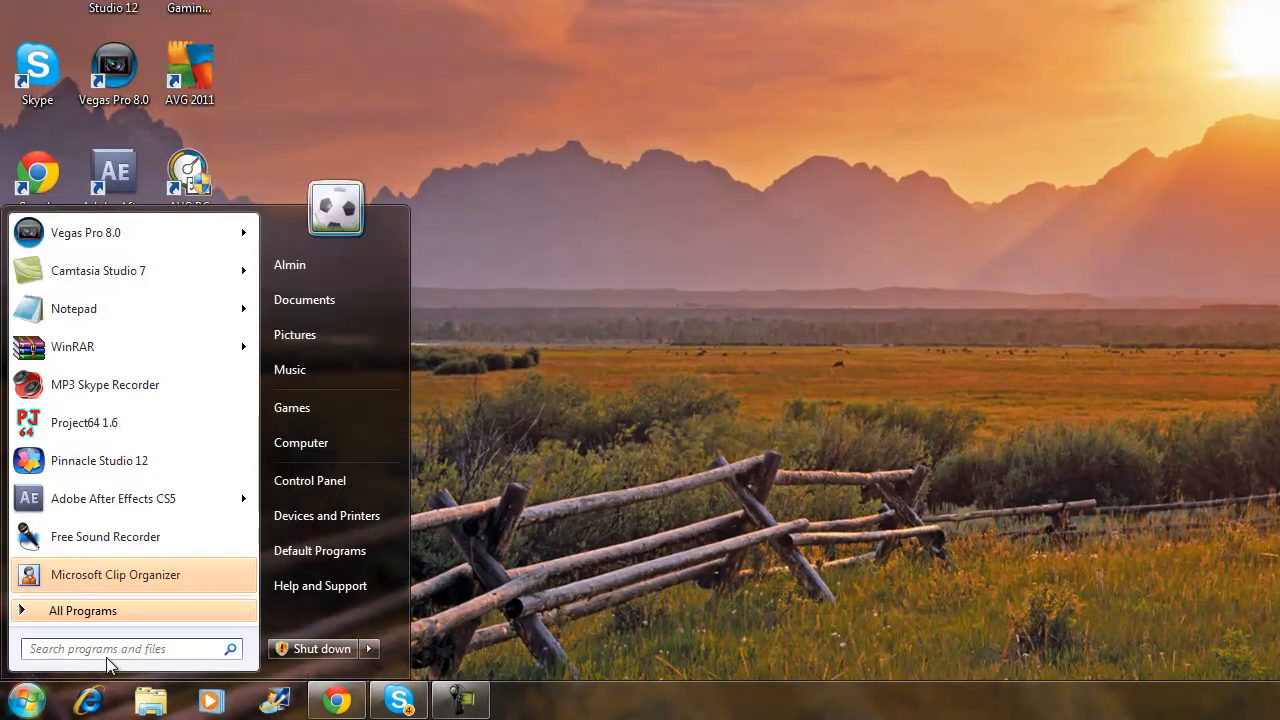
{"action": "left_click", "coordinate": [110, 648]}
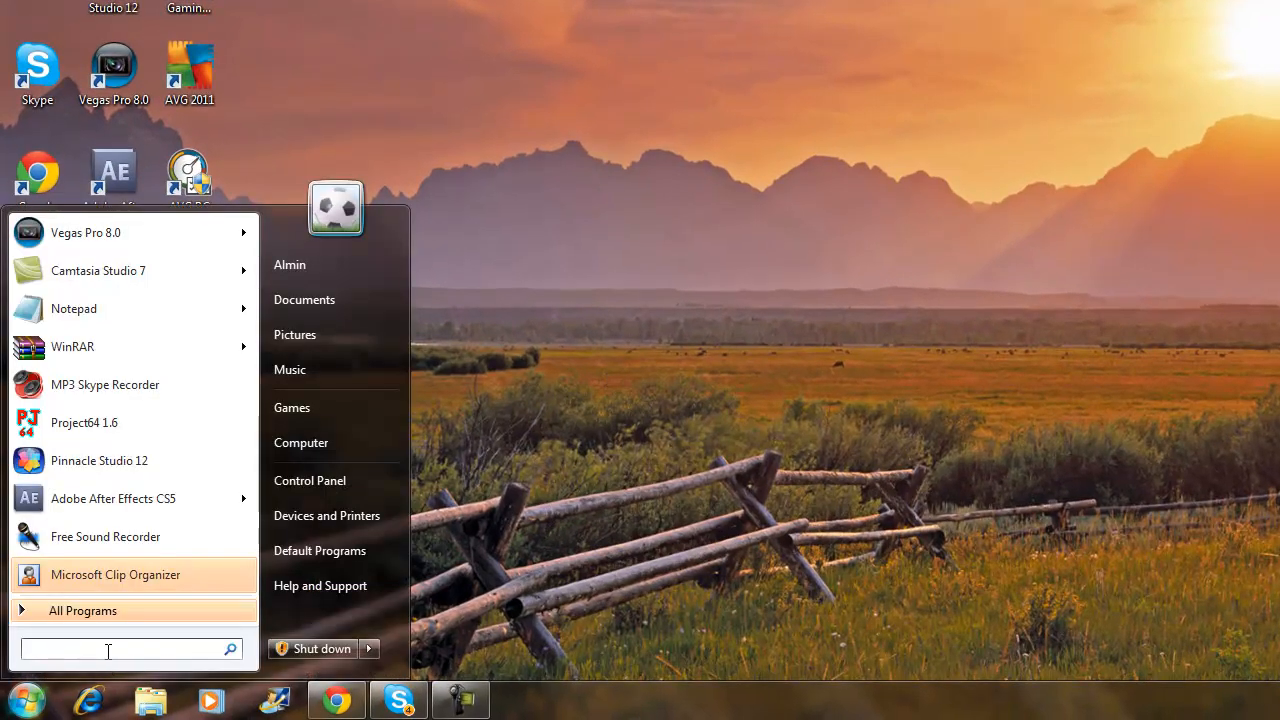
{"action": "type", "text": "%appda"}
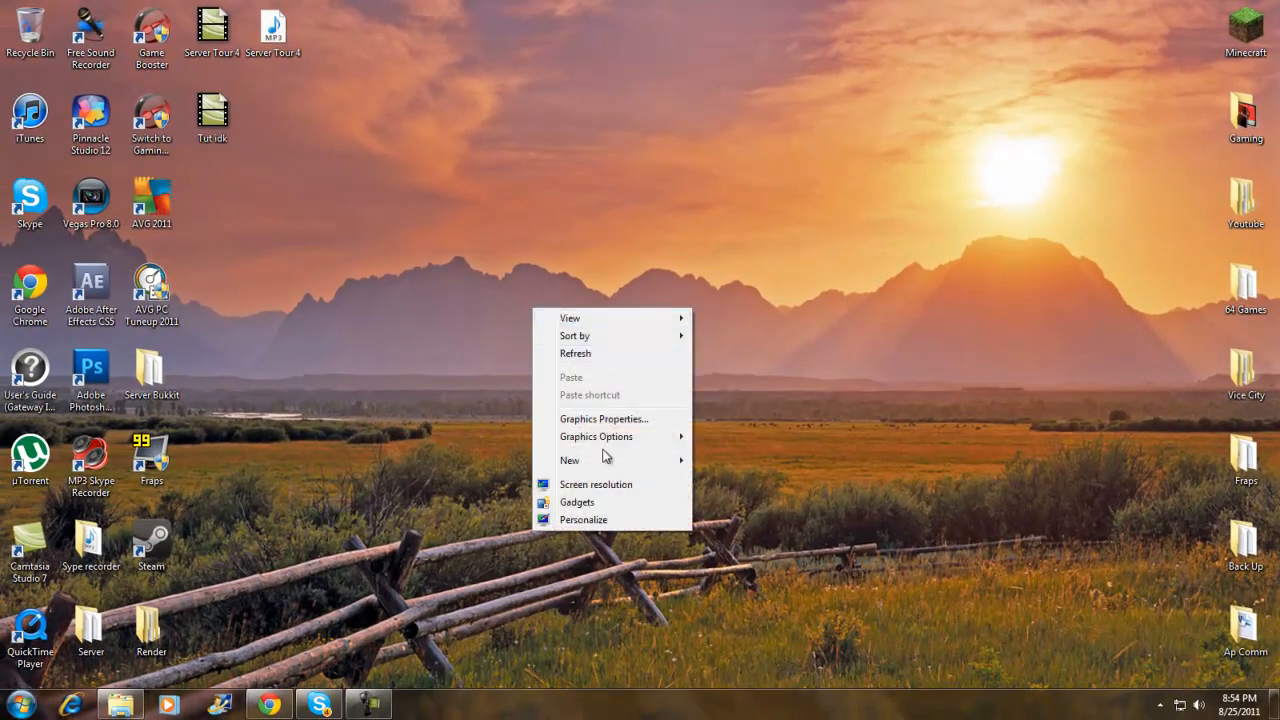
Create a desktop folder named 'Back up 2' and move it higher on the desktop.
{"action": "left_click", "coordinate": [568, 460]}
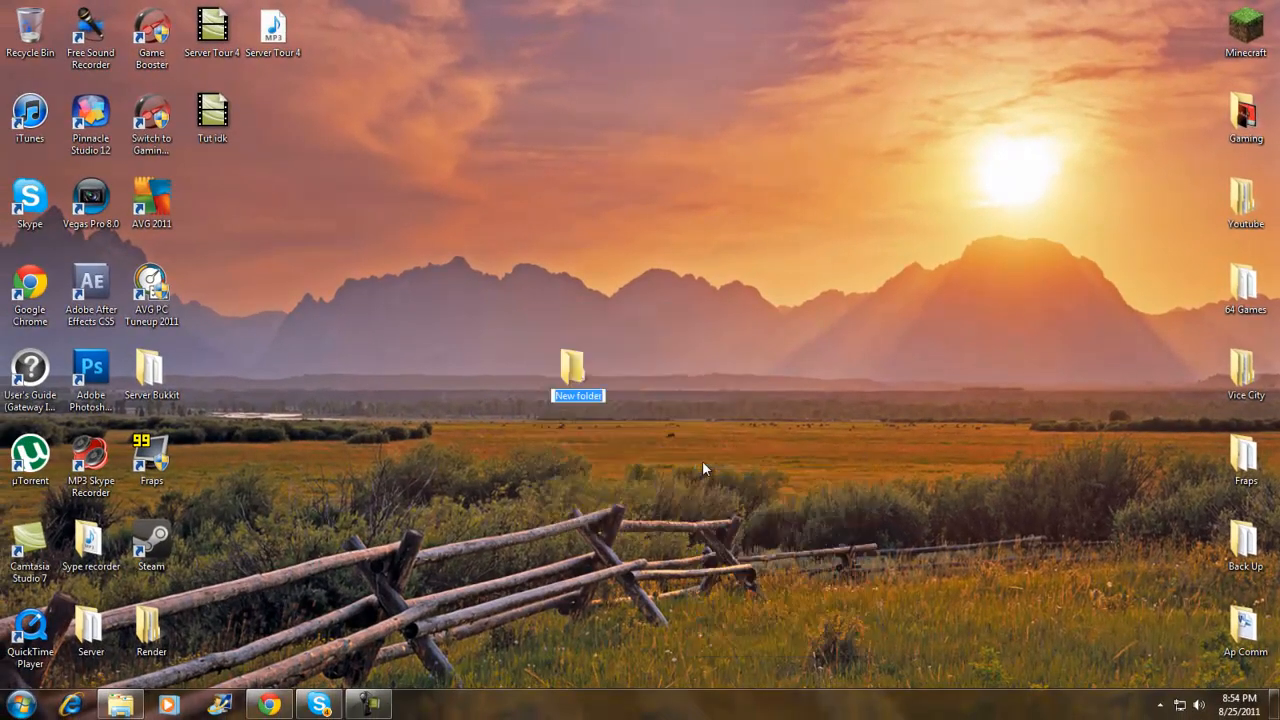
{"action": "type", "text": "Bac"}
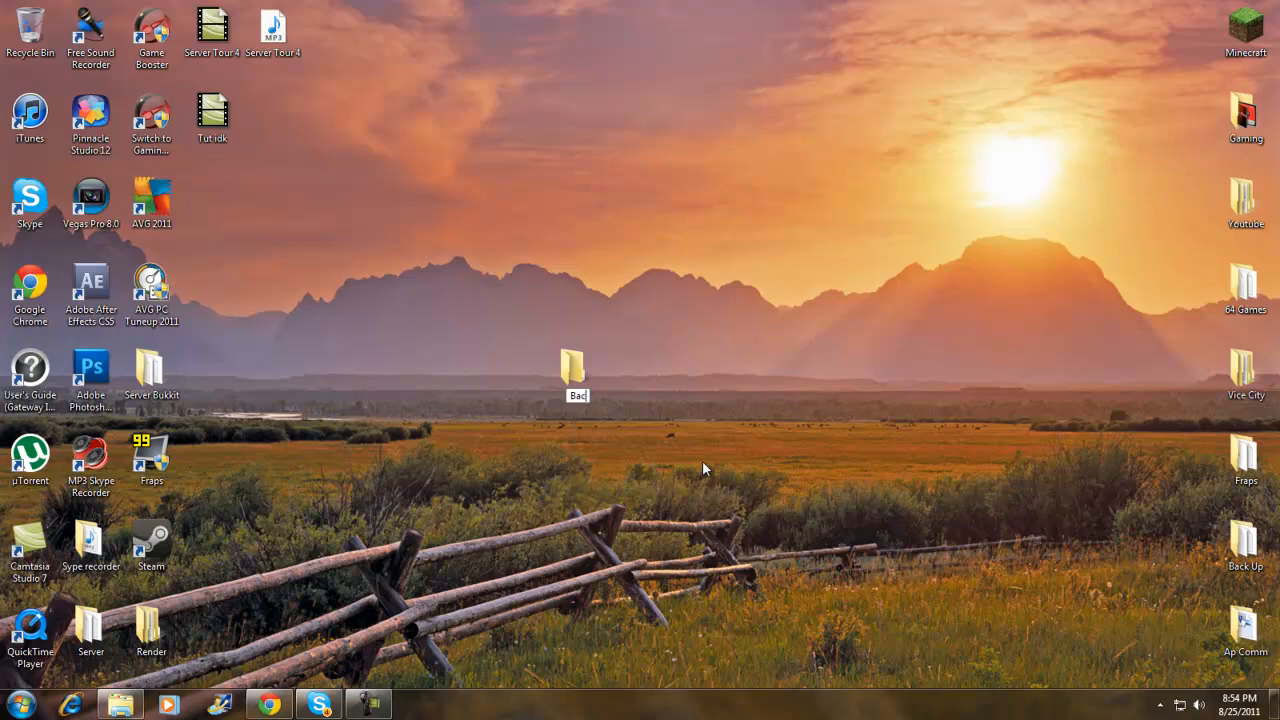
{"action": "type", "text": "Back up 2"}
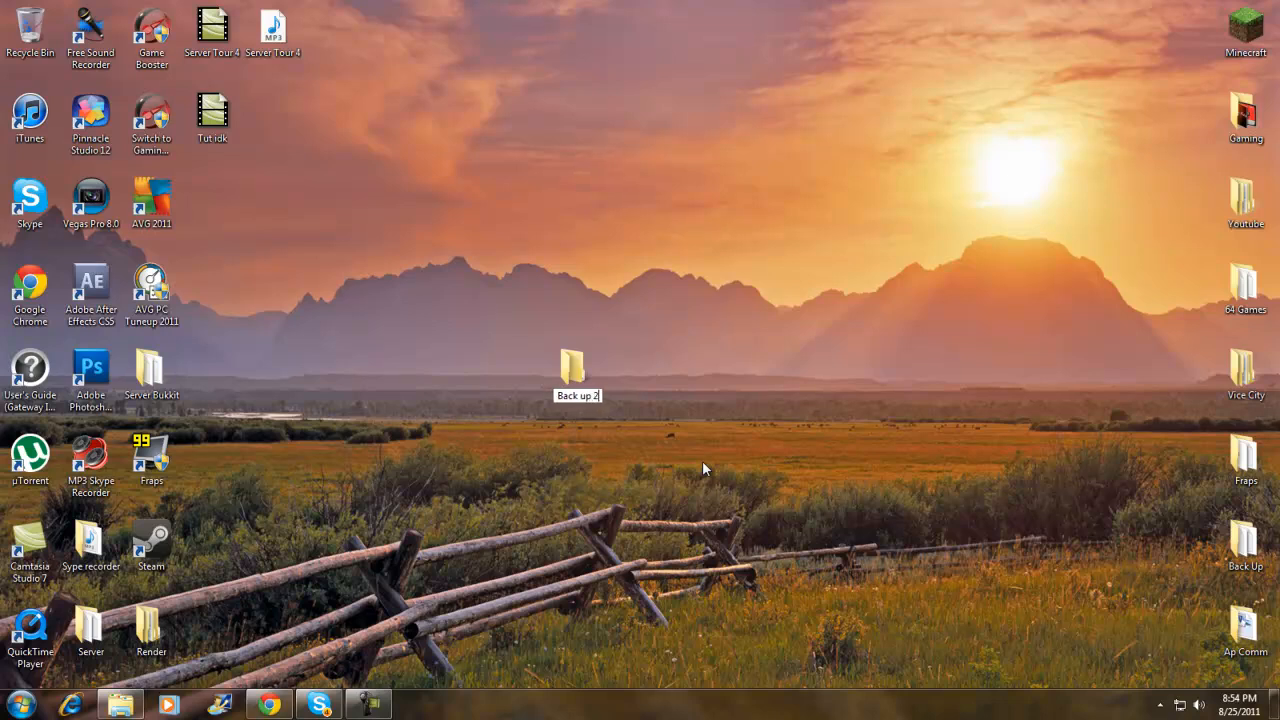
{"action": "left_click_drag", "start_coordinate": [572, 364], "coordinate": [576, 118]}
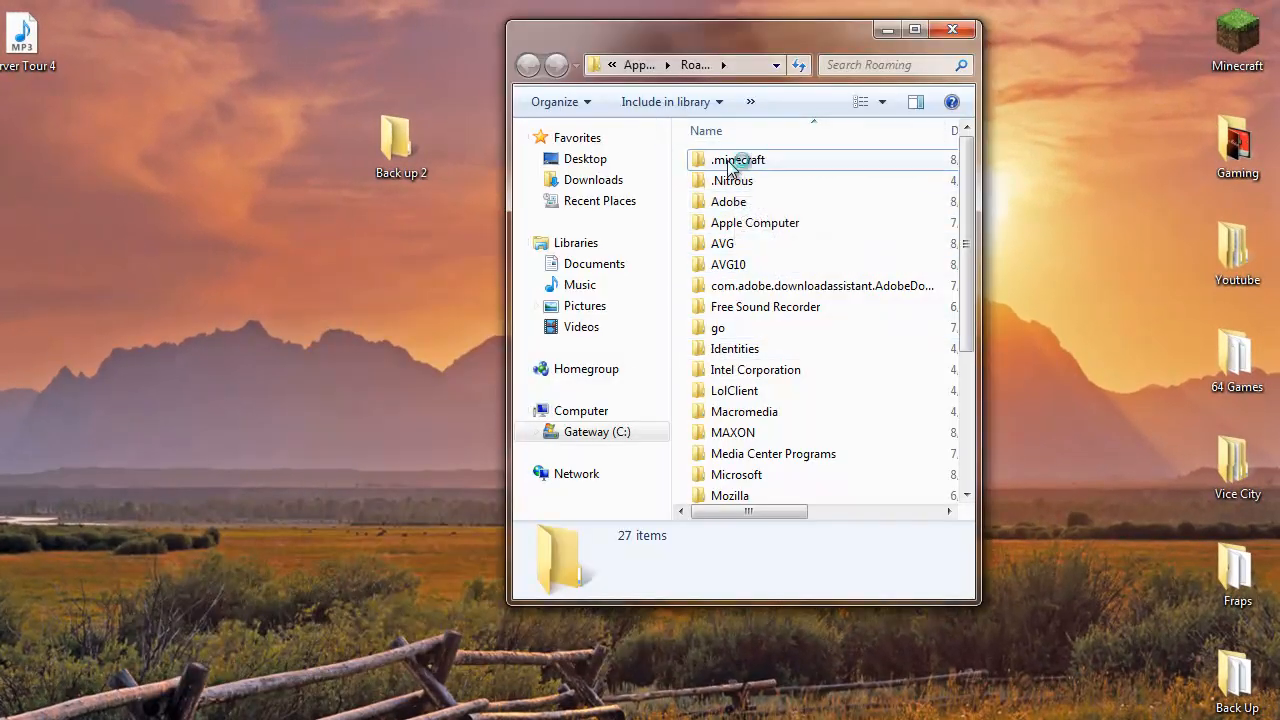
Copy all 15 items from .minecraft and paste them into the Back up 2 folder.
{"action": "double_click", "coordinate": [740, 160]}
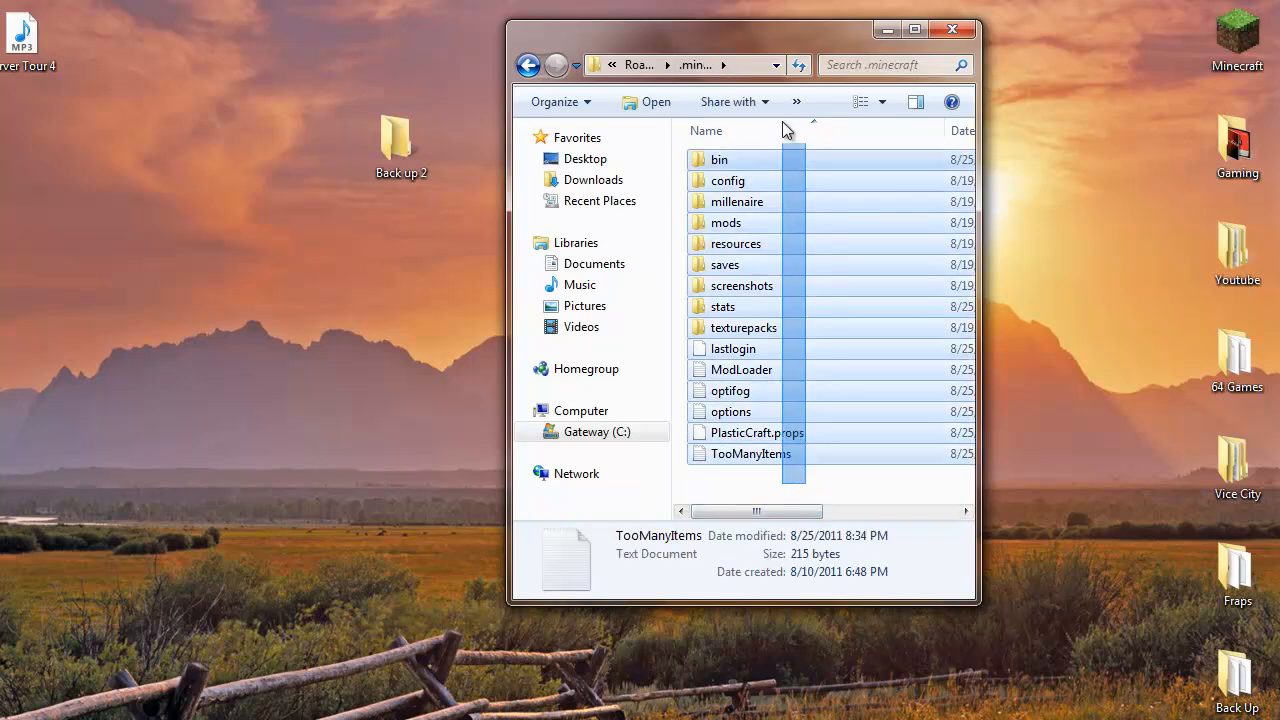
{"action": "key", "text": "ctrl+a"}
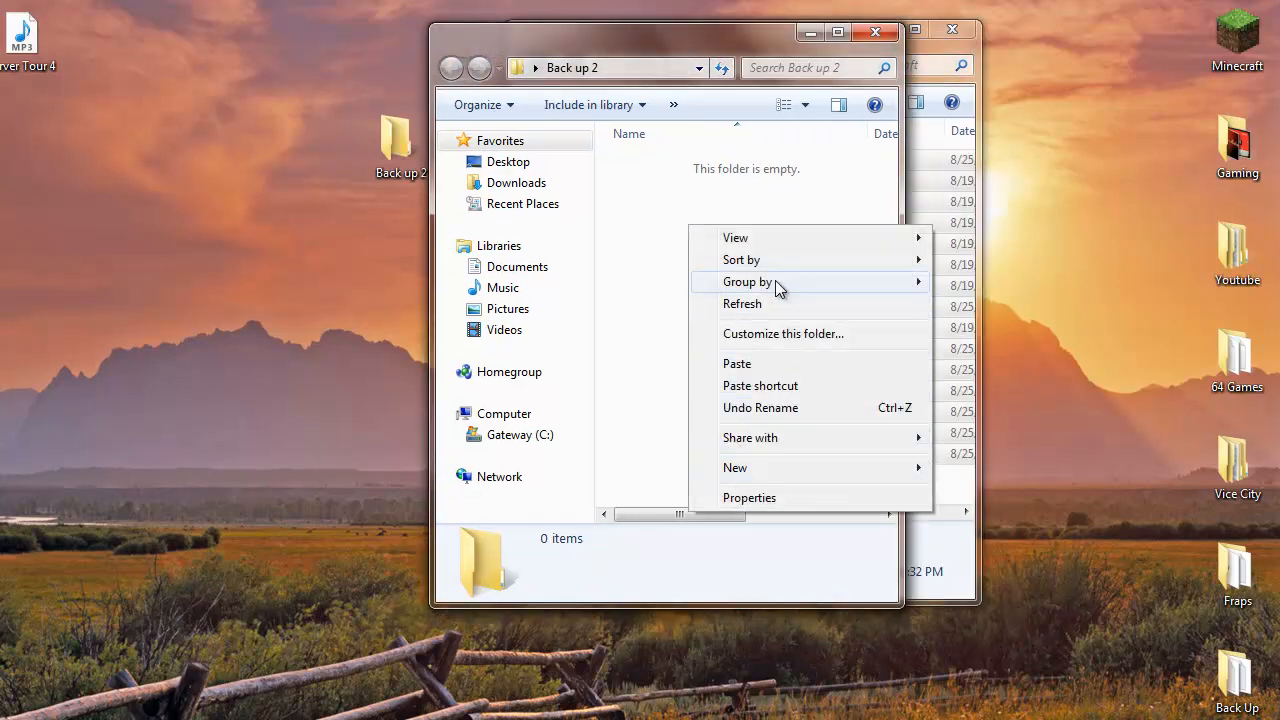
{"action": "left_click", "coordinate": [736, 364]}
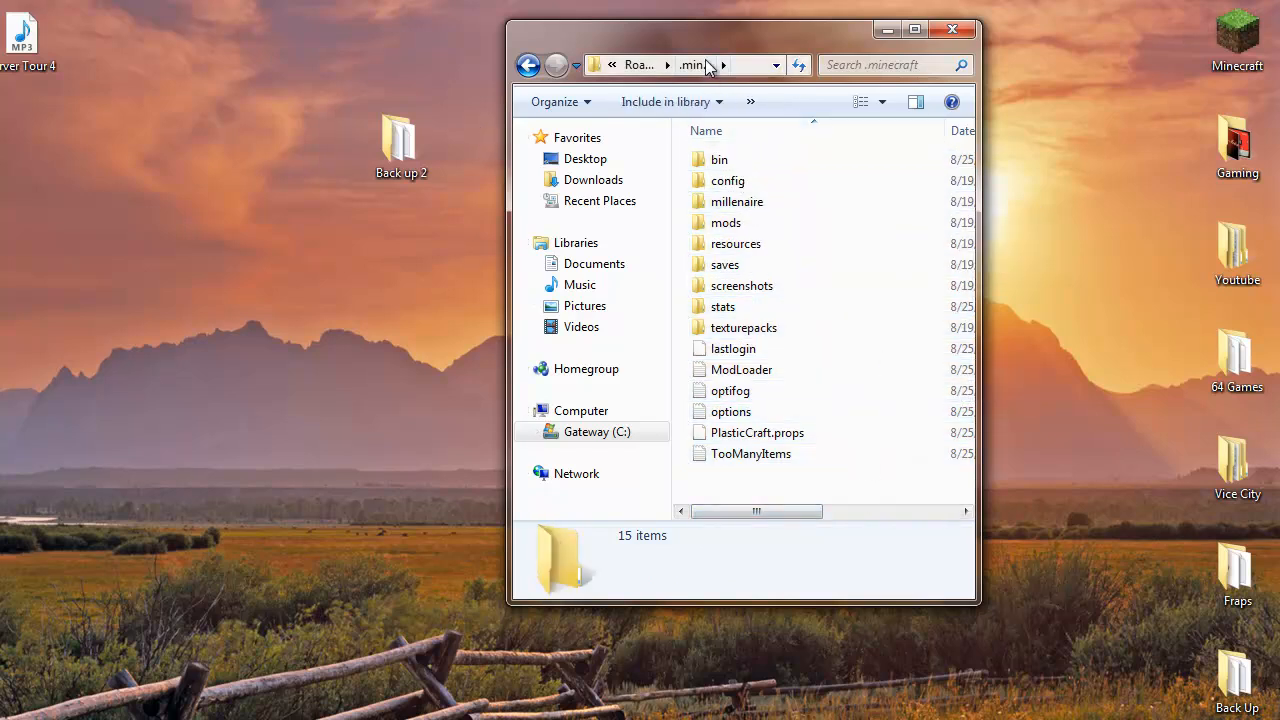
Open minecraft.jar from the bin folder with WinRAR archiver.
{"action": "double_click", "coordinate": [720, 160]}
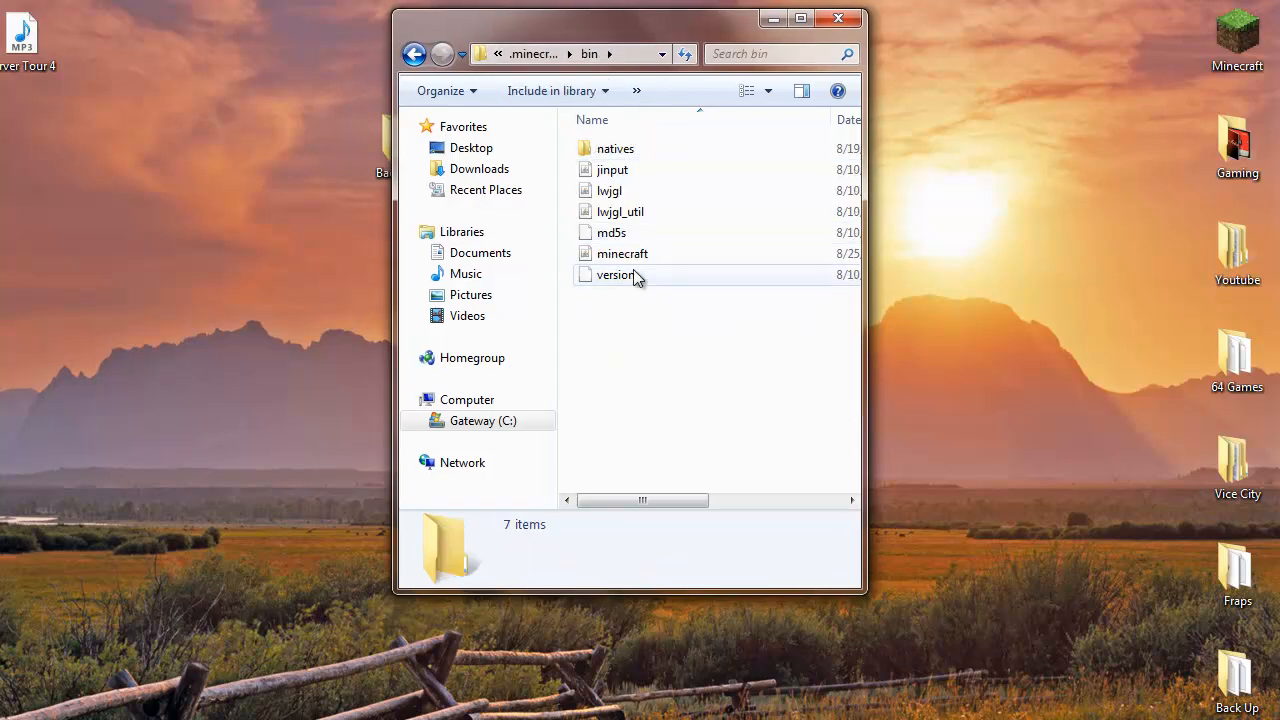
{"action": "right_click", "coordinate": [622, 252]}
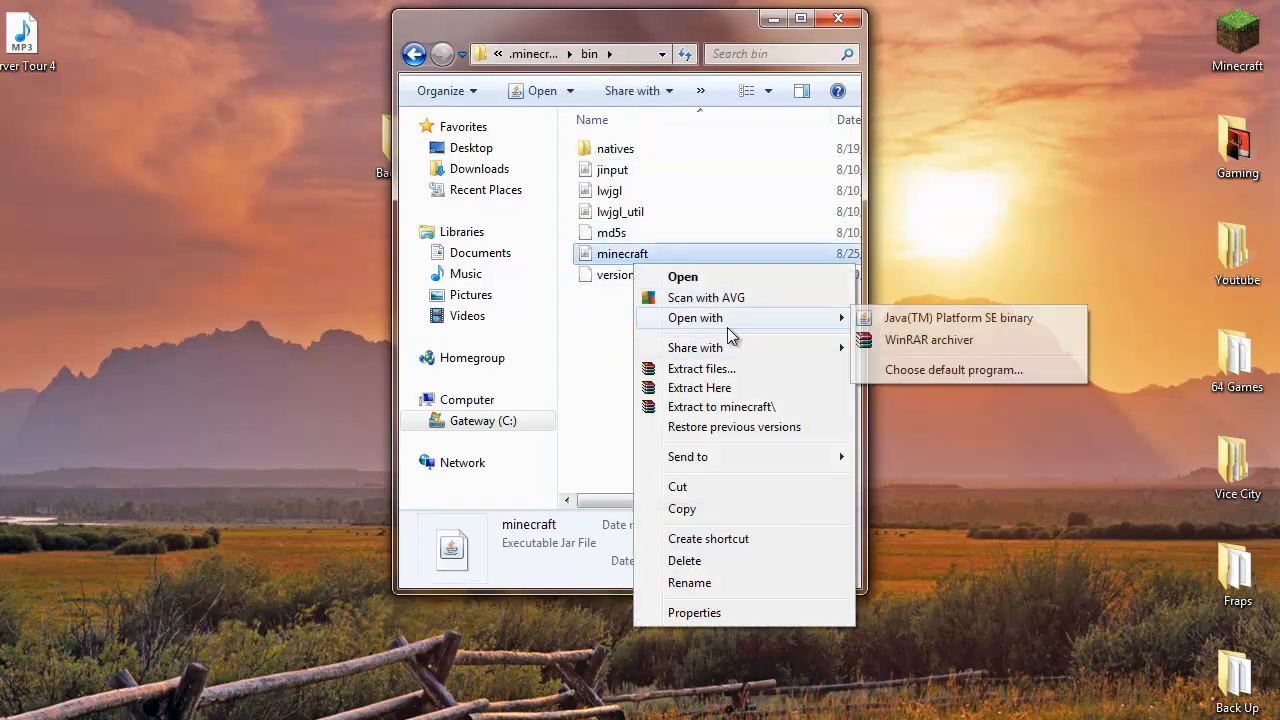
{"action": "left_click", "coordinate": [928, 340]}
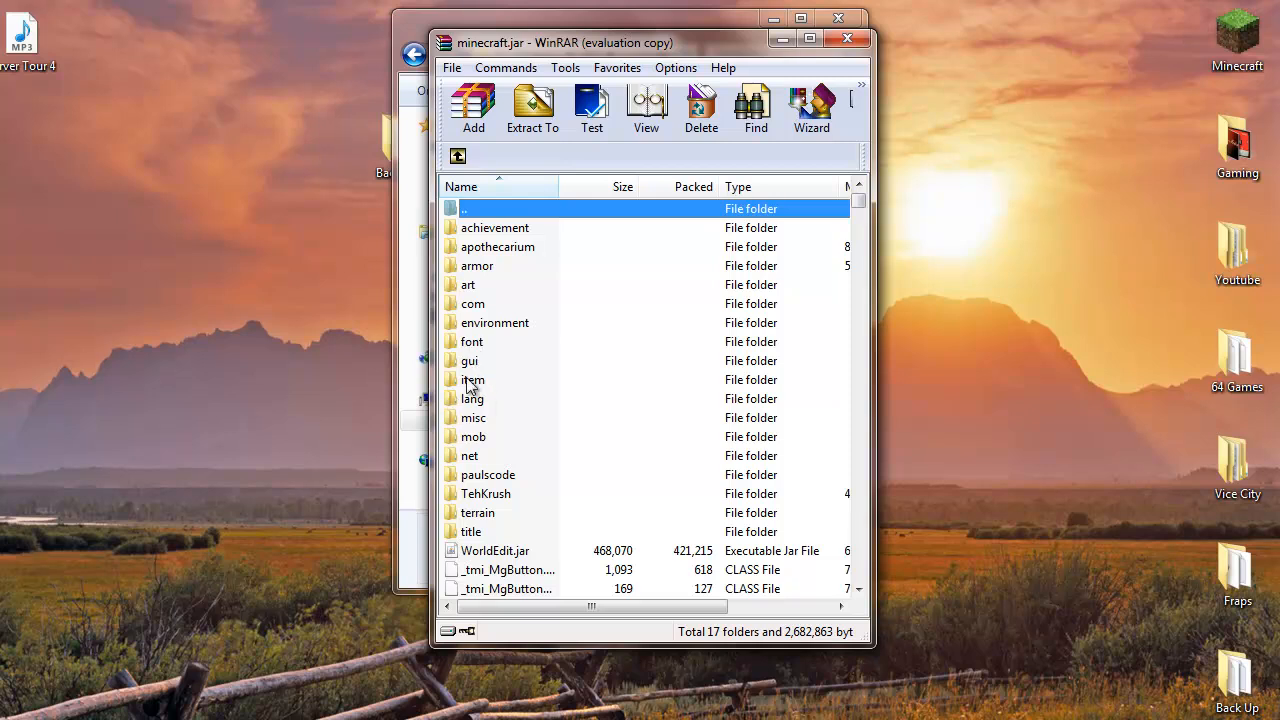
{"action": "mouse_move", "coordinate": [476, 404]}
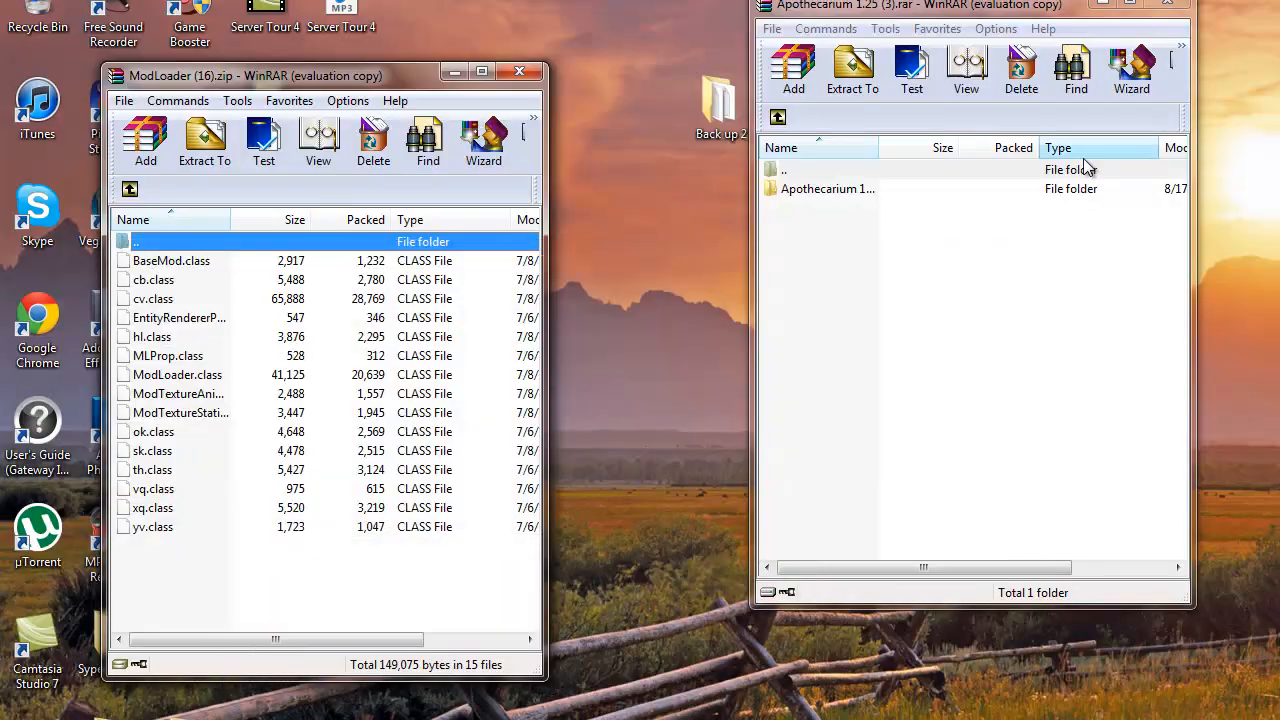
{"action": "mouse_move", "coordinate": [724, 232]}
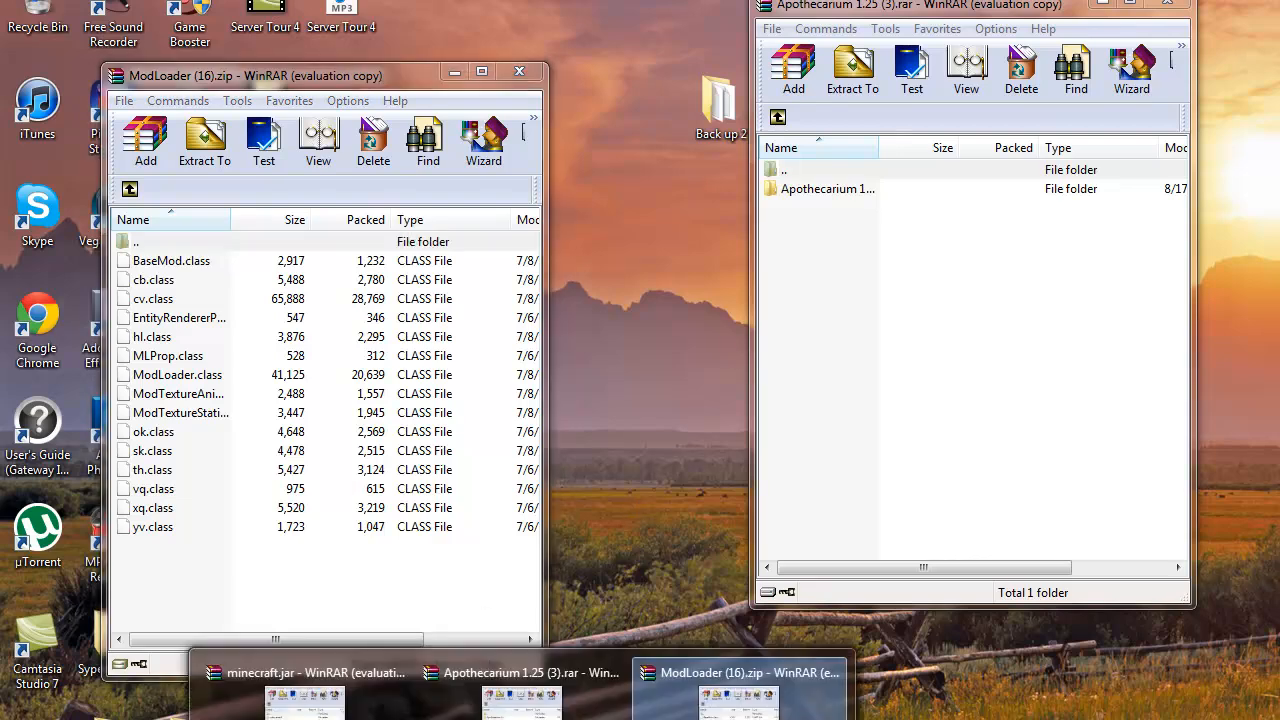
Drop the ModLoader class files into minecraft.jar and close the ModLoader archive.
{"action": "left_click", "coordinate": [304, 672]}
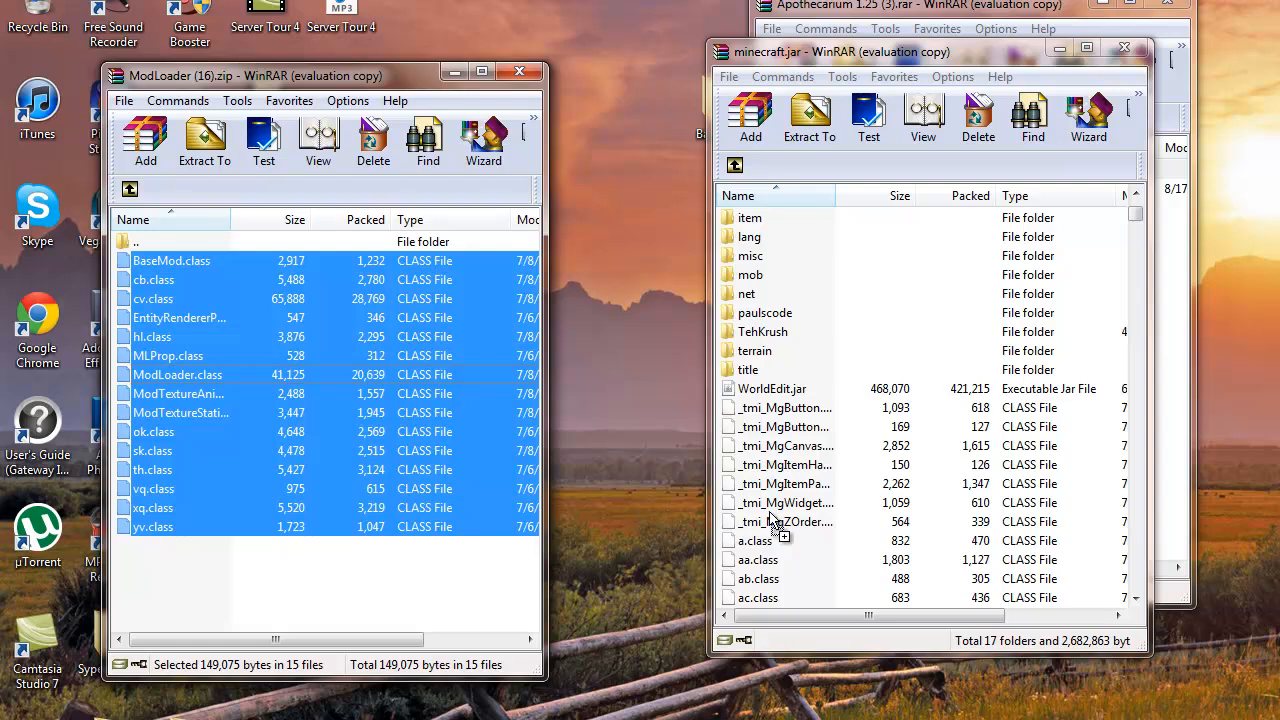
{"action": "mouse_move", "coordinate": [464, 440]}
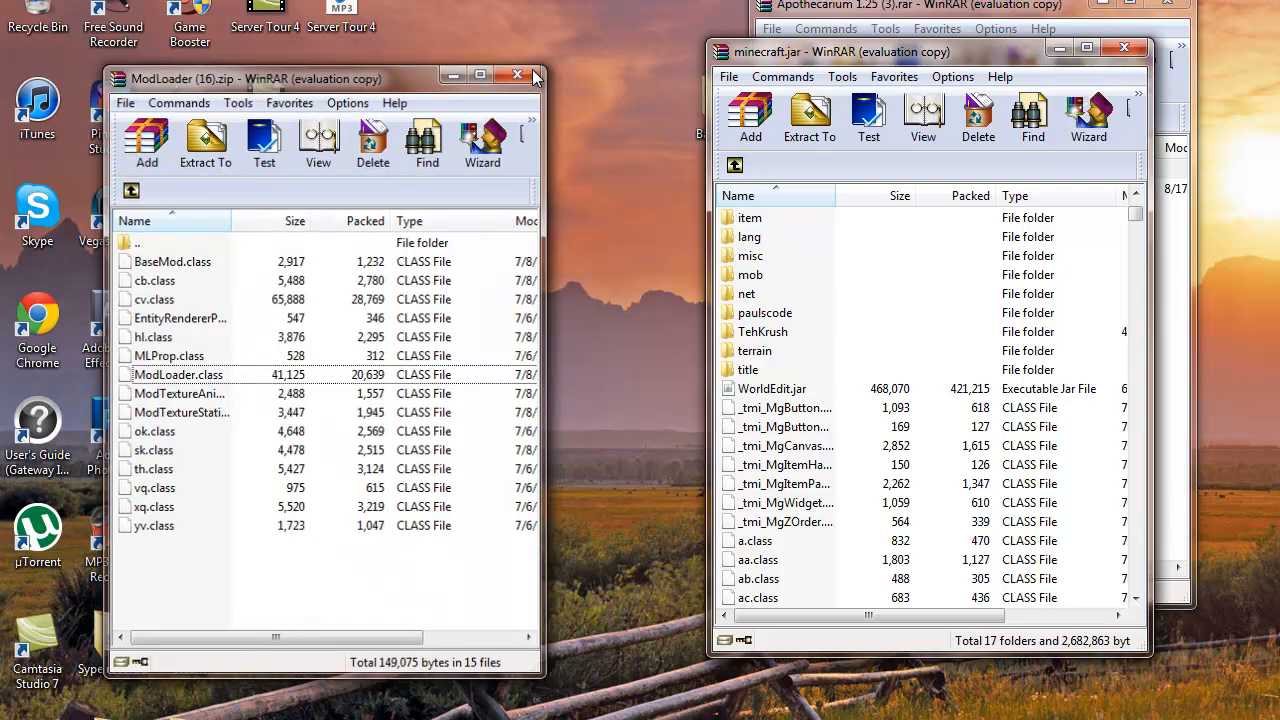
{"action": "left_click", "coordinate": [516, 76]}
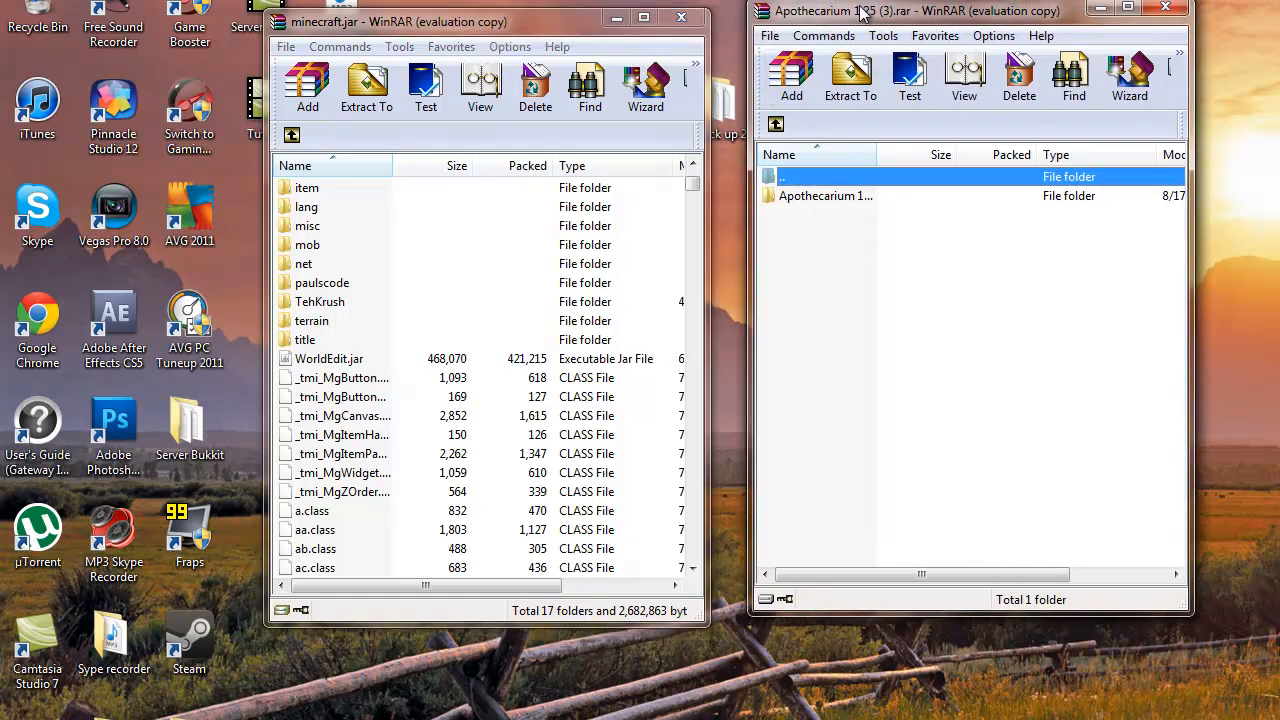
Navigate the Apothecarium archive to its jar folder and select all the class files.
{"action": "double_click", "coordinate": [824, 196]}
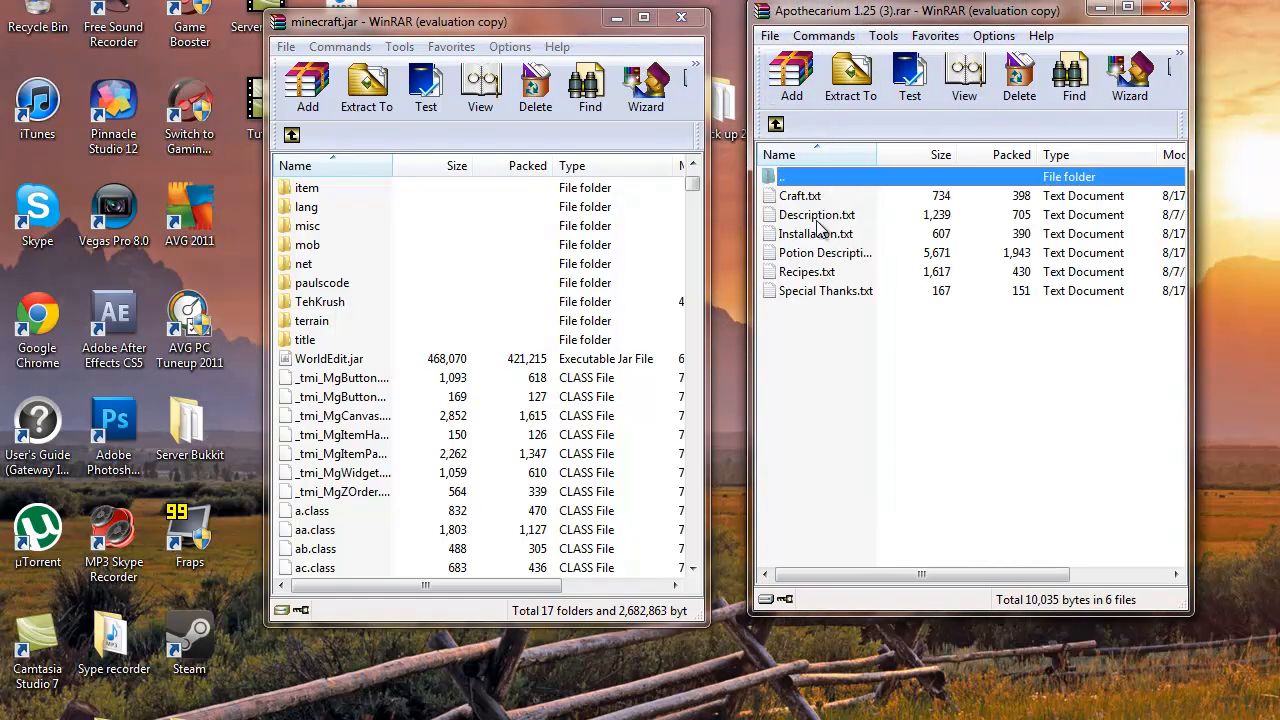
{"action": "left_click", "coordinate": [776, 124]}
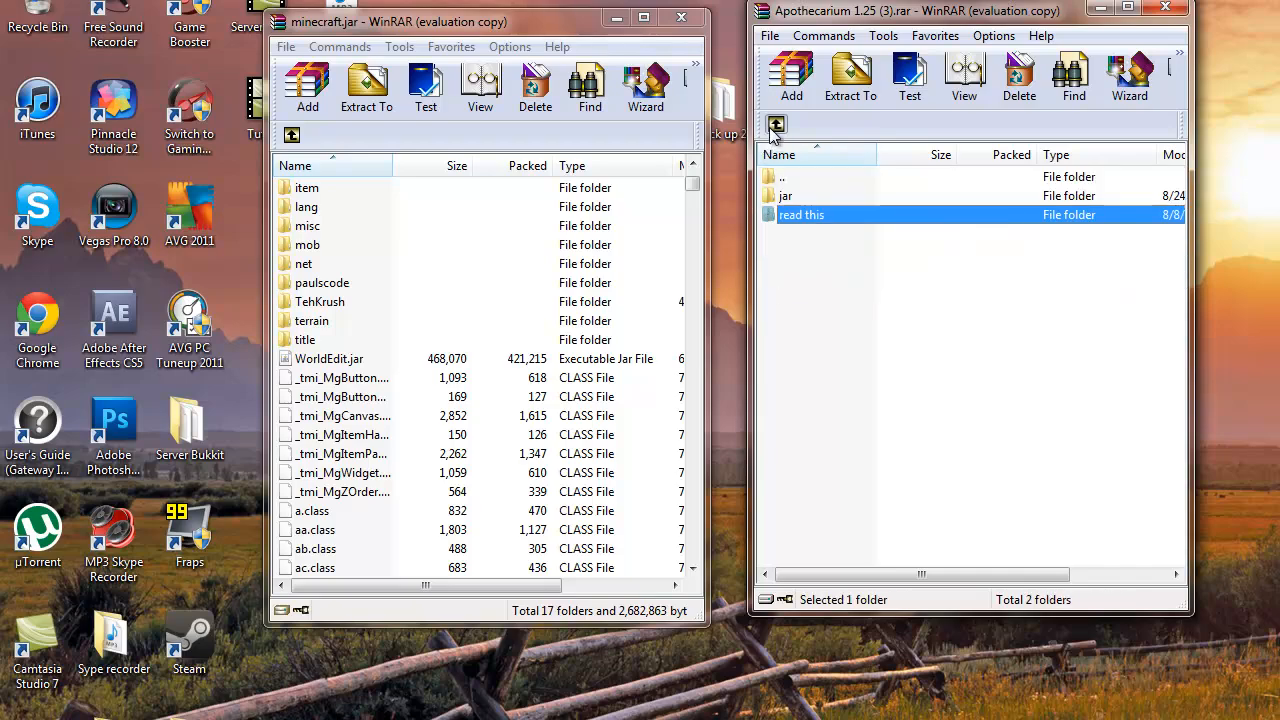
{"action": "double_click", "coordinate": [800, 214]}
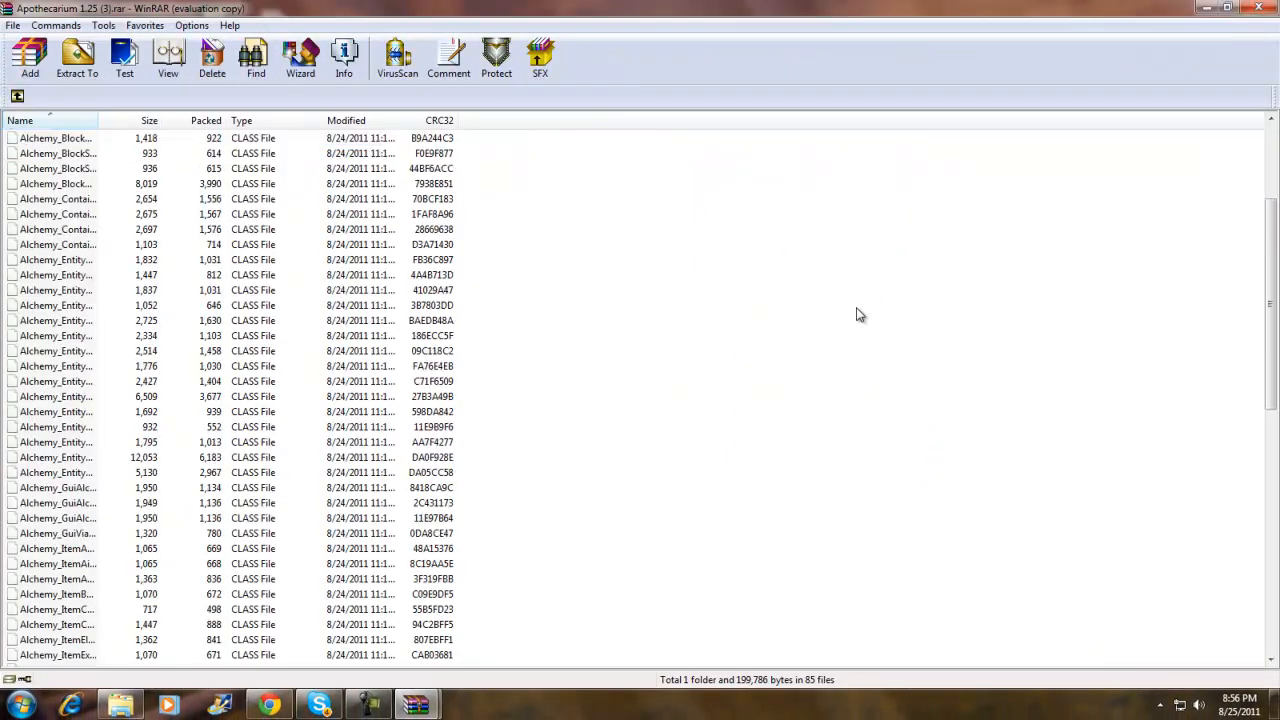
{"action": "scroll", "scroll_direction": "down", "scroll_amount": 3}
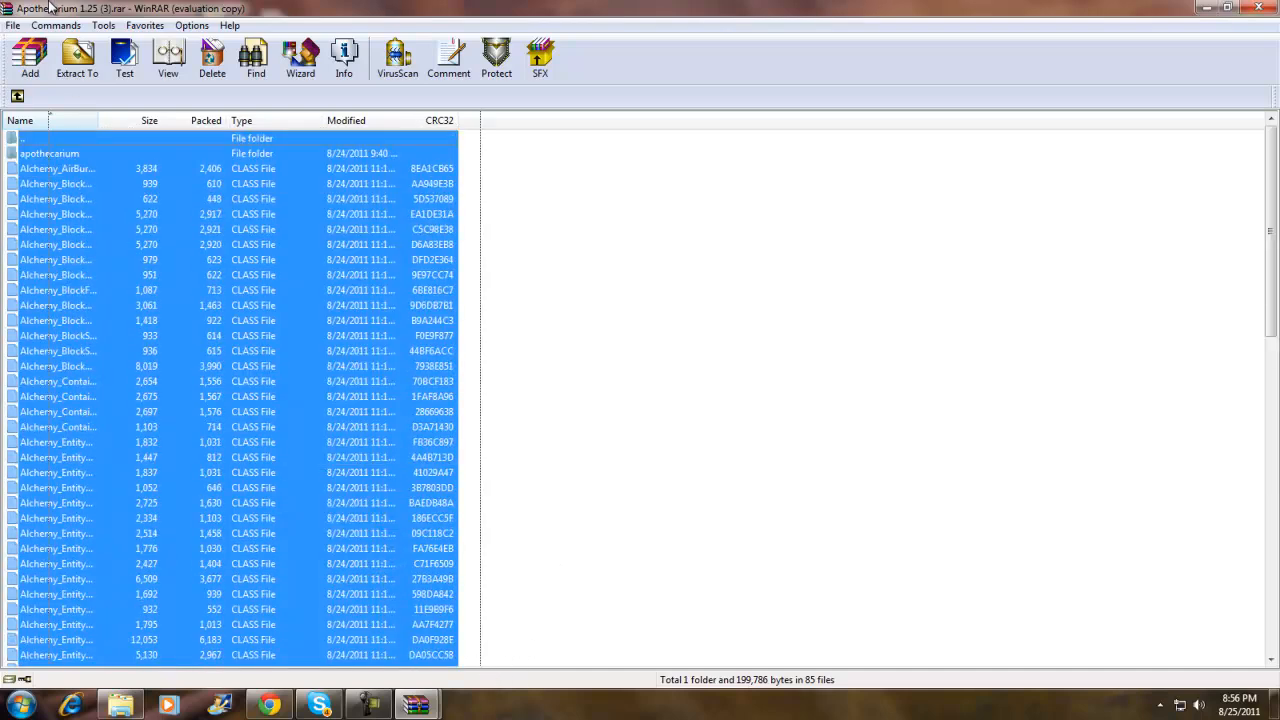
{"action": "left_click", "coordinate": [50, 136]}
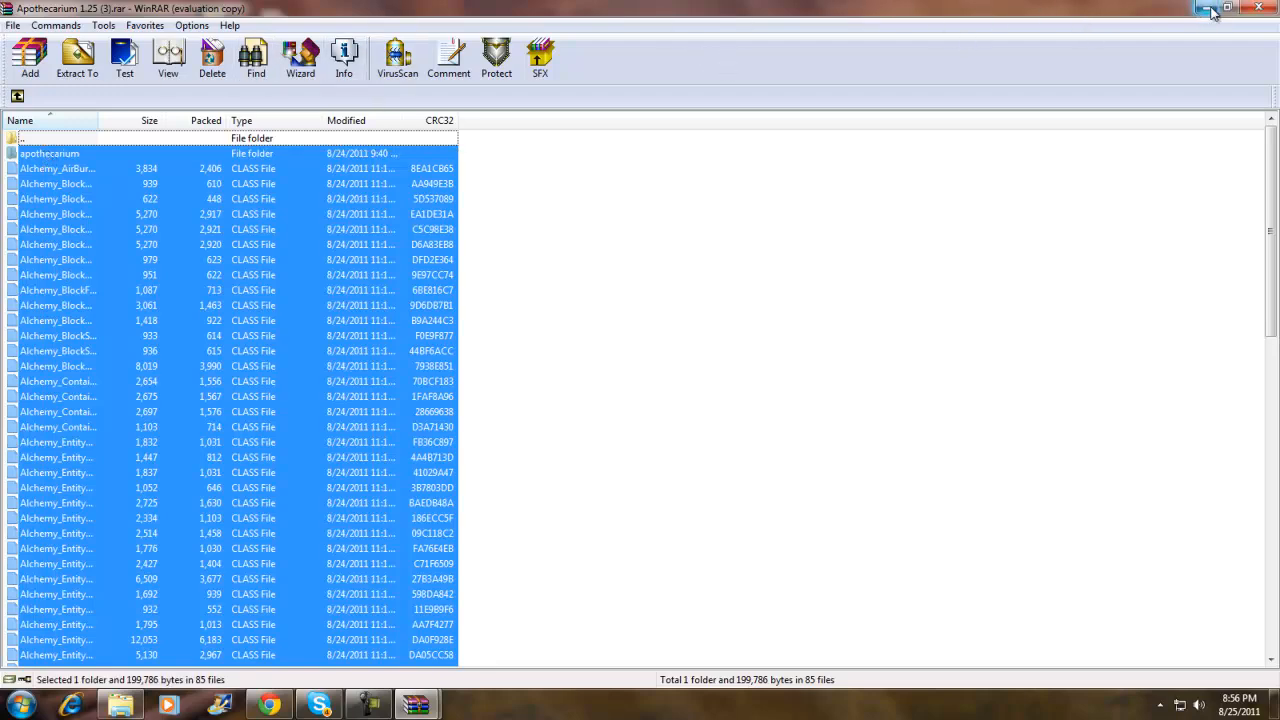
Place the Apothecarium files beside and into the minecraft.jar window.
{"action": "left_click", "coordinate": [1236, 12]}
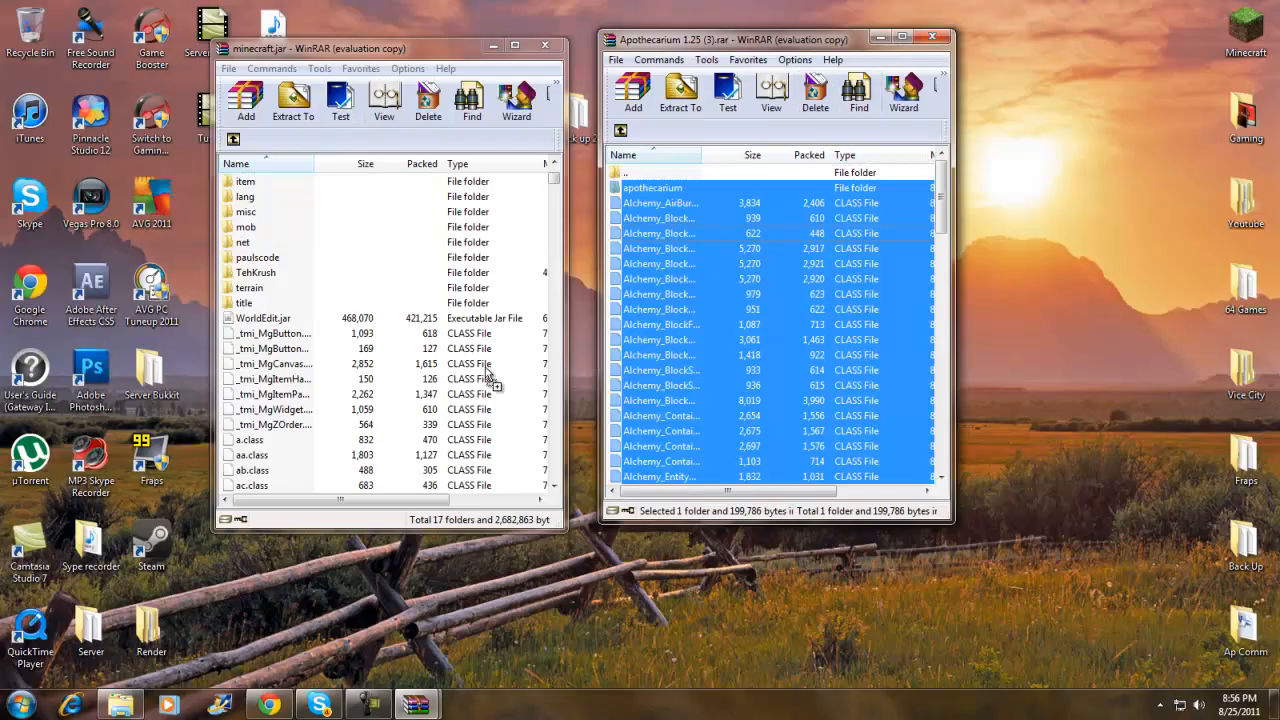
{"action": "left_click", "coordinate": [244, 100]}
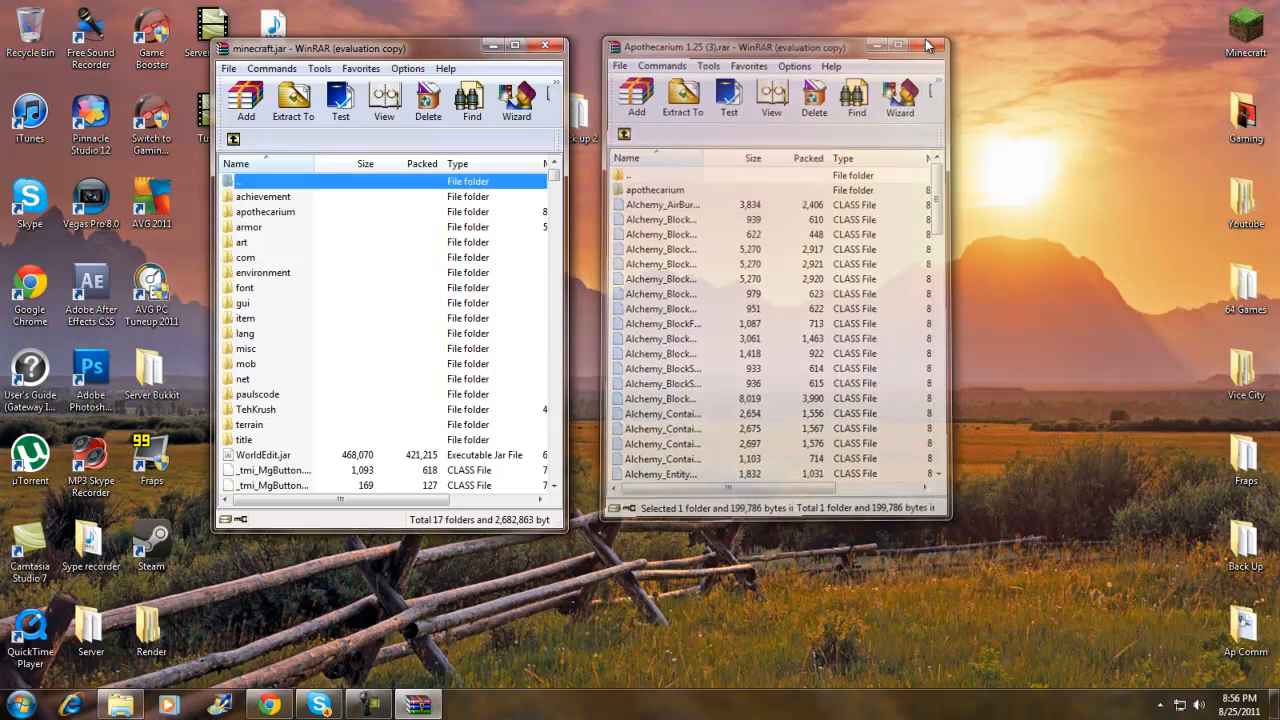
{"action": "left_click", "coordinate": [928, 46]}
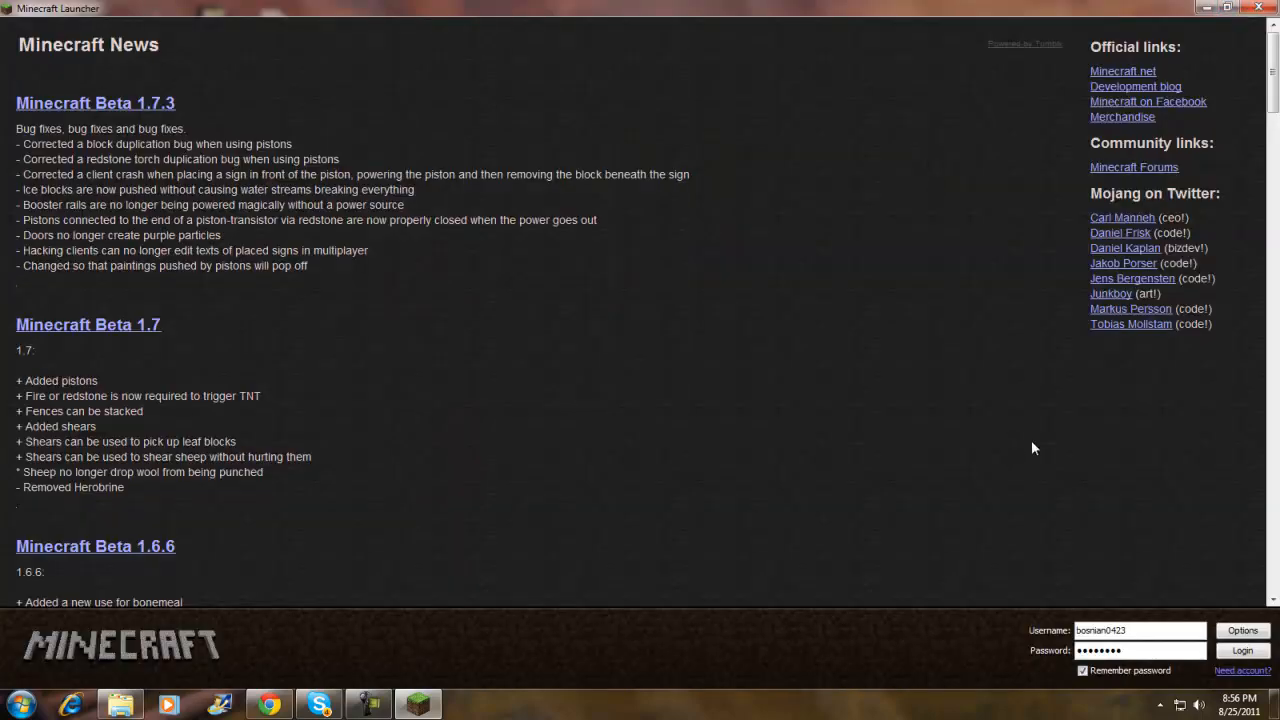
Log in, choose Singleplayer and play the top New World.
{"action": "left_click", "coordinate": [1242, 652]}
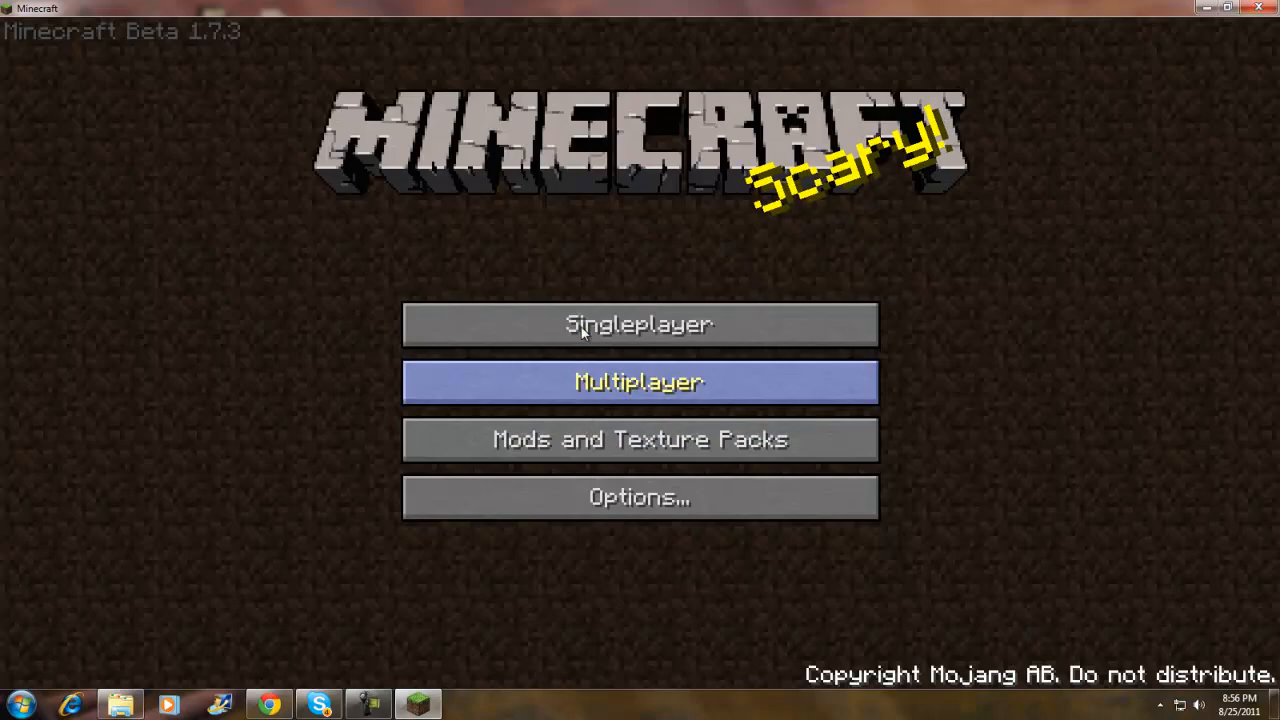
{"action": "left_click", "coordinate": [638, 324]}
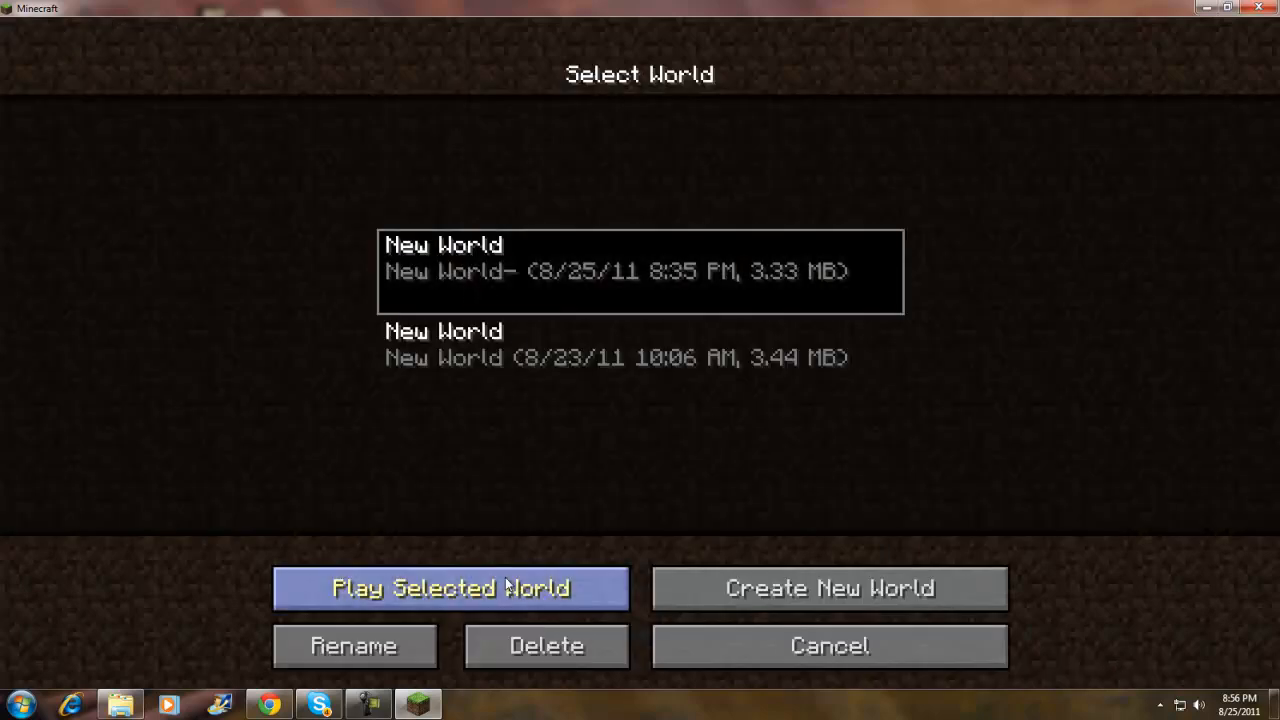
{"action": "left_click", "coordinate": [450, 588]}
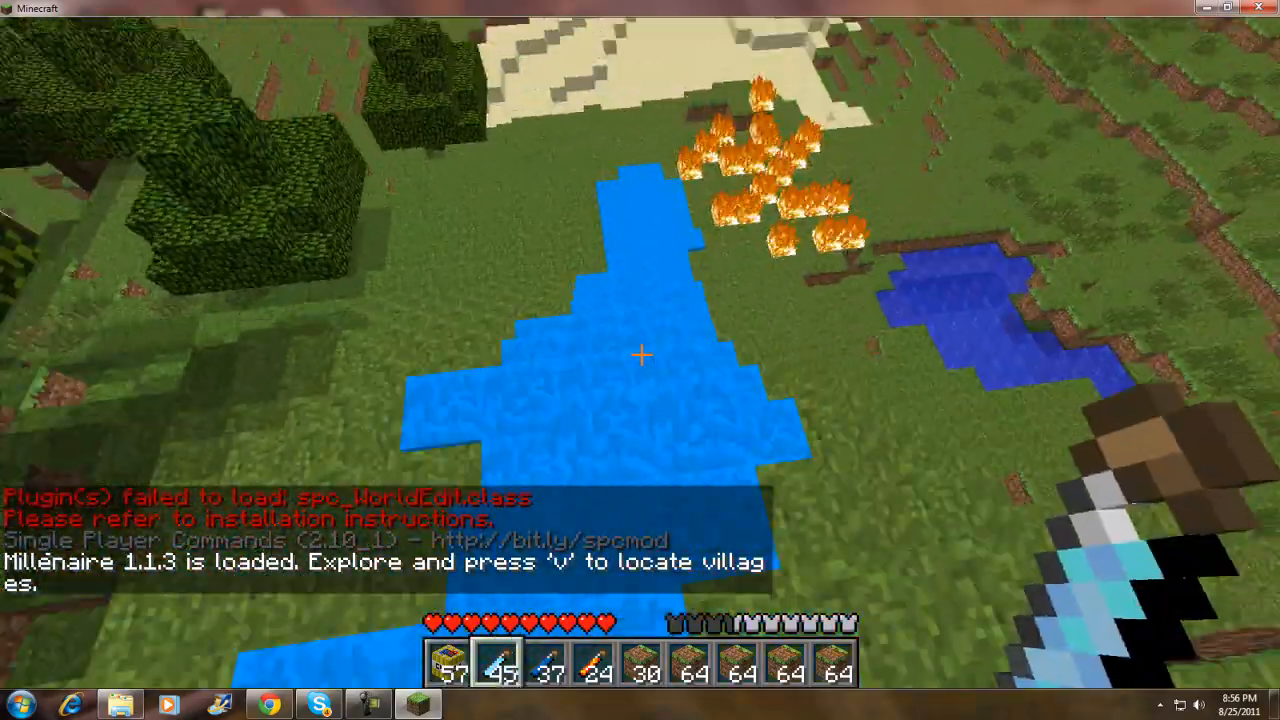
{"action": "mouse_move", "coordinate": [640, 360]}
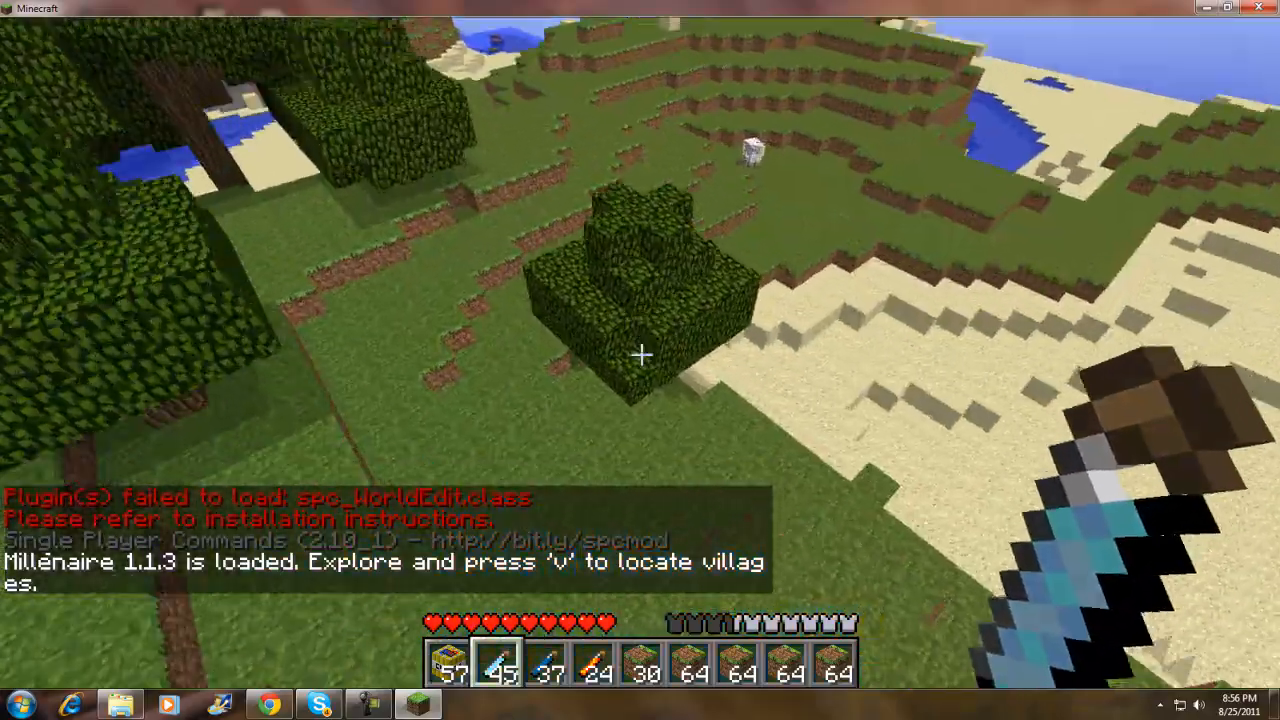
{"action": "mouse_move", "coordinate": [640, 360]}
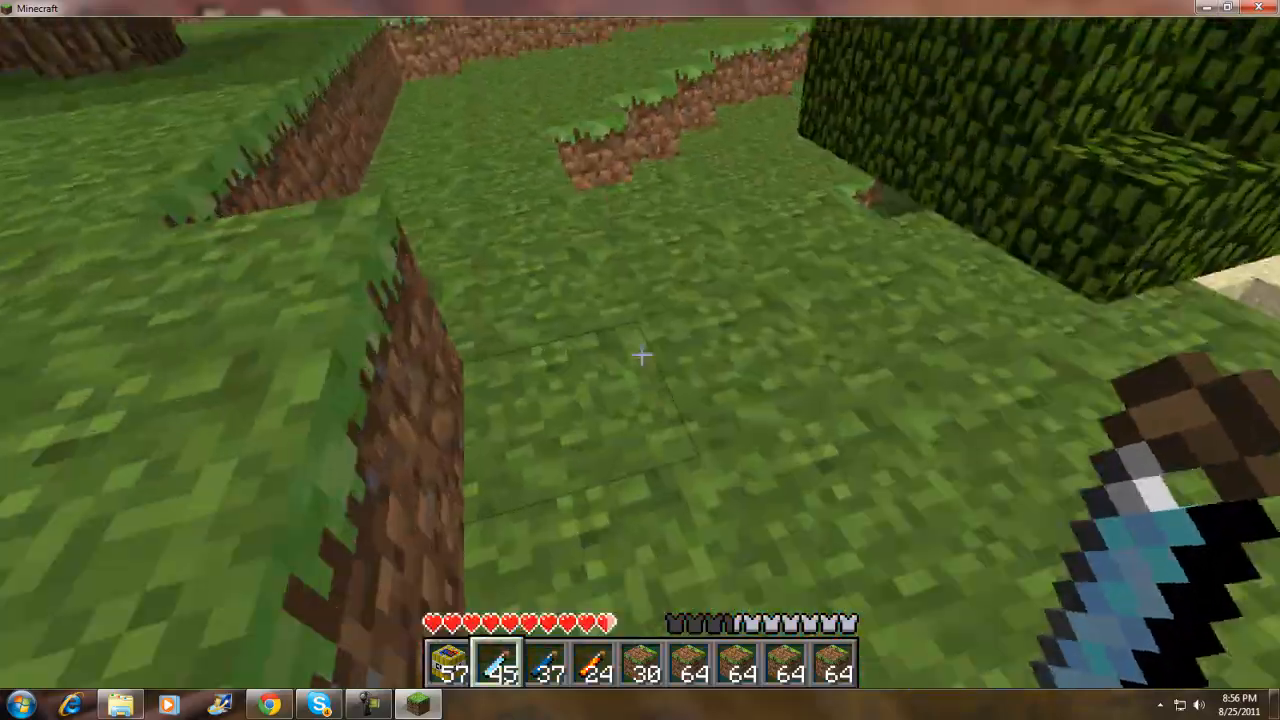
{"action": "mouse_move", "coordinate": [640, 360]}
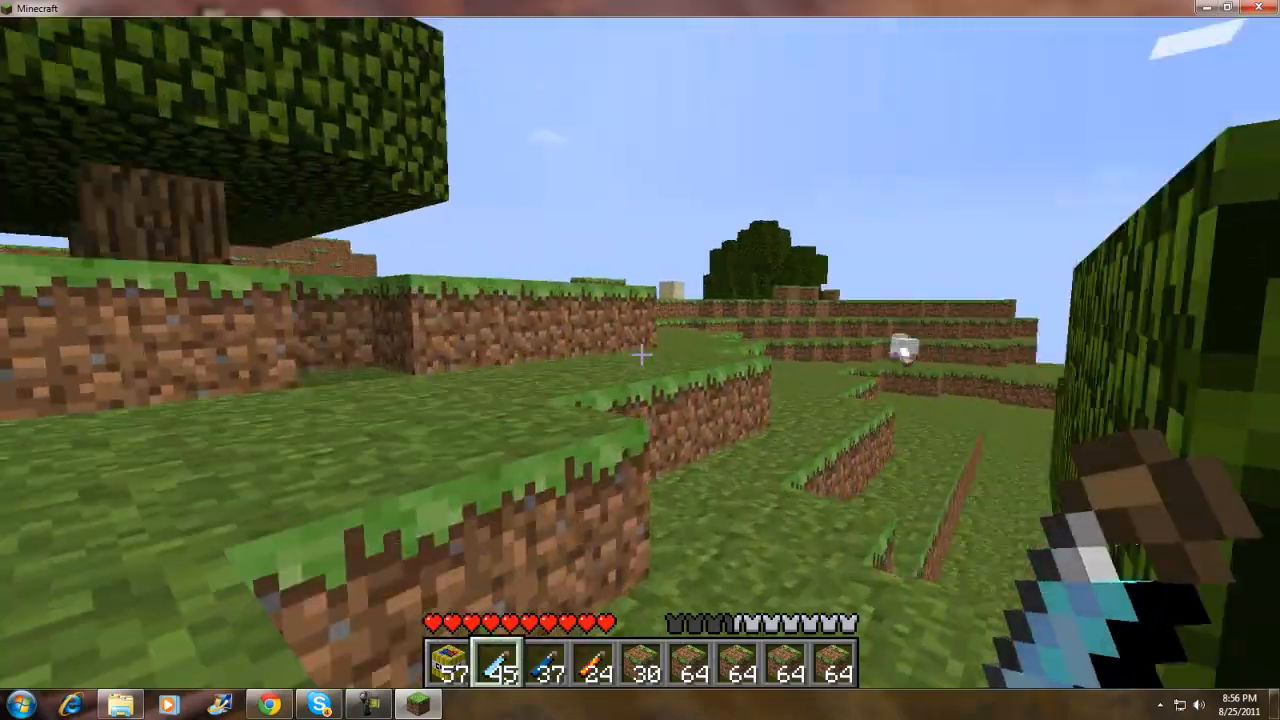
{"action": "mouse_move", "coordinate": [640, 360]}
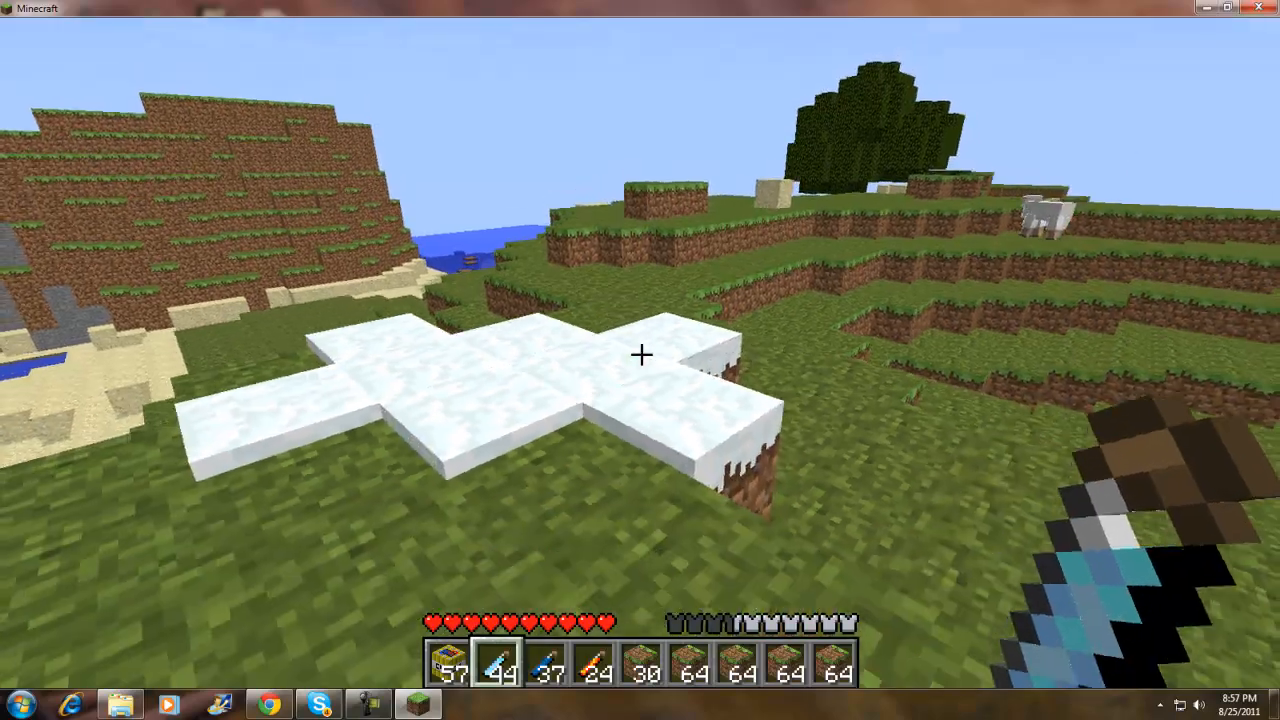
{"action": "mouse_move", "coordinate": [640, 356]}
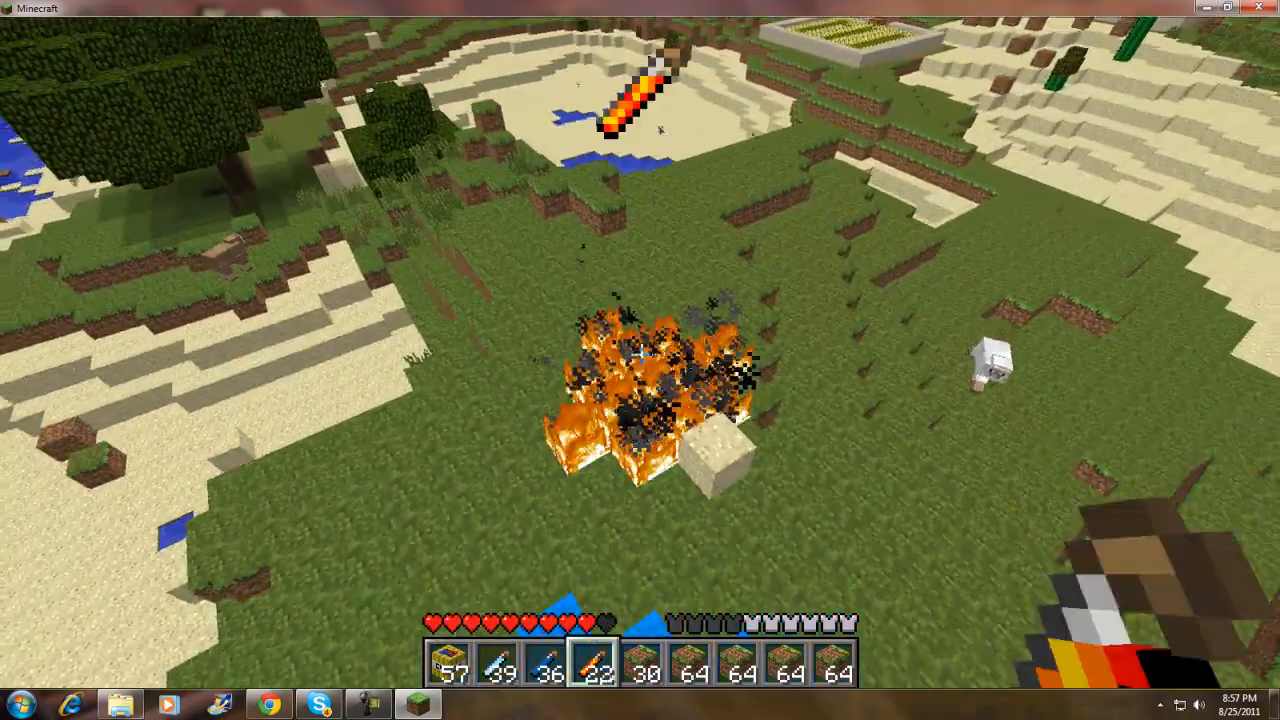
Pause and resume the game after throwing potions, then bring up the inventory.
{"action": "key", "text": "Escape"}
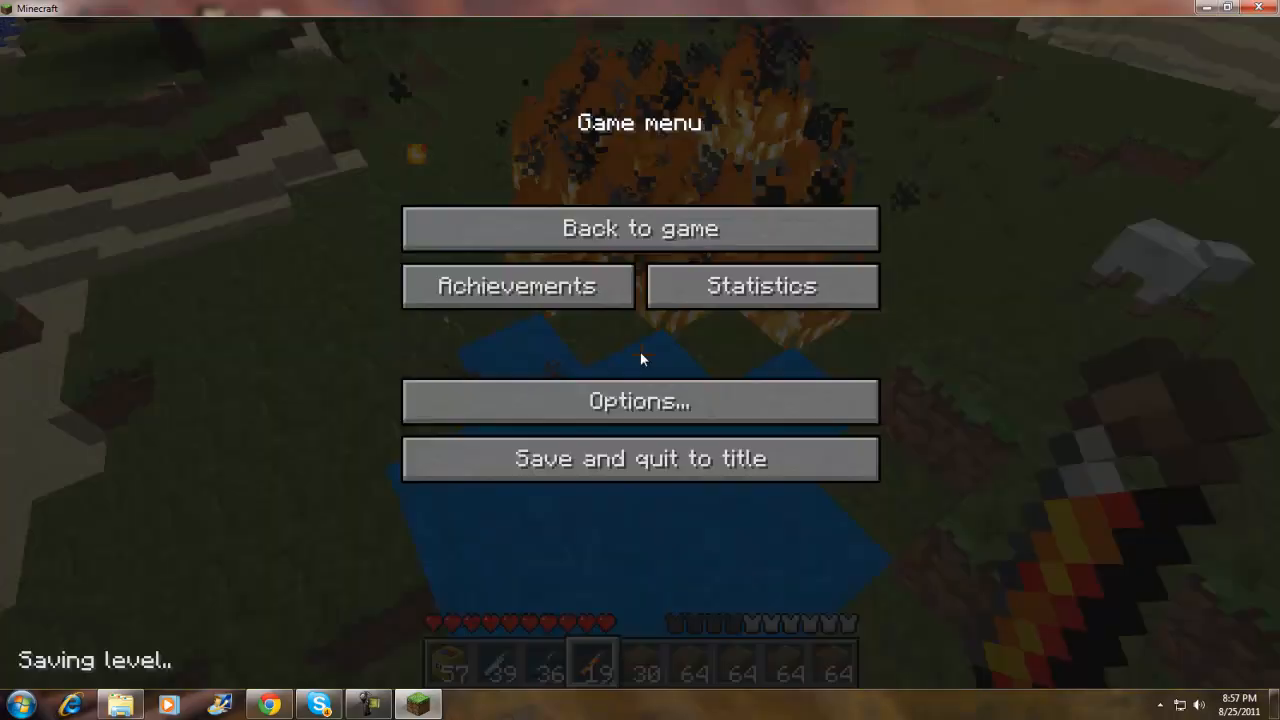
{"action": "left_click", "coordinate": [640, 228]}
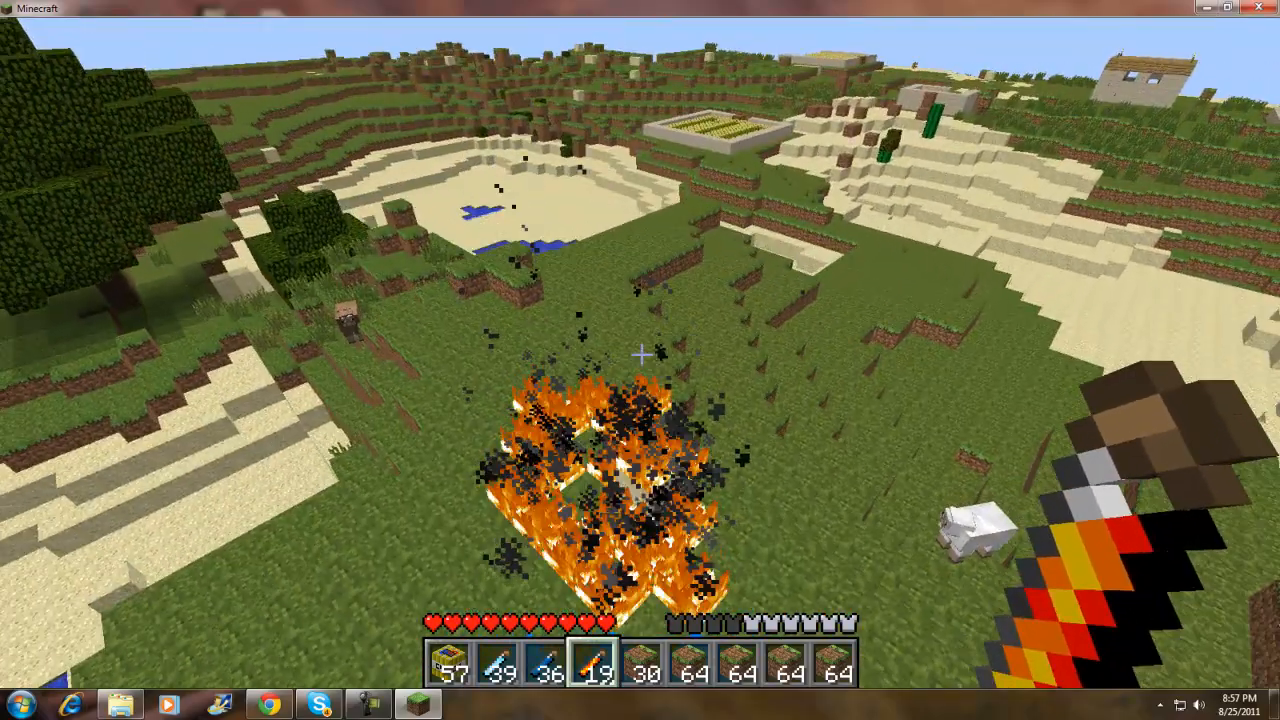
{"action": "key", "text": "e"}
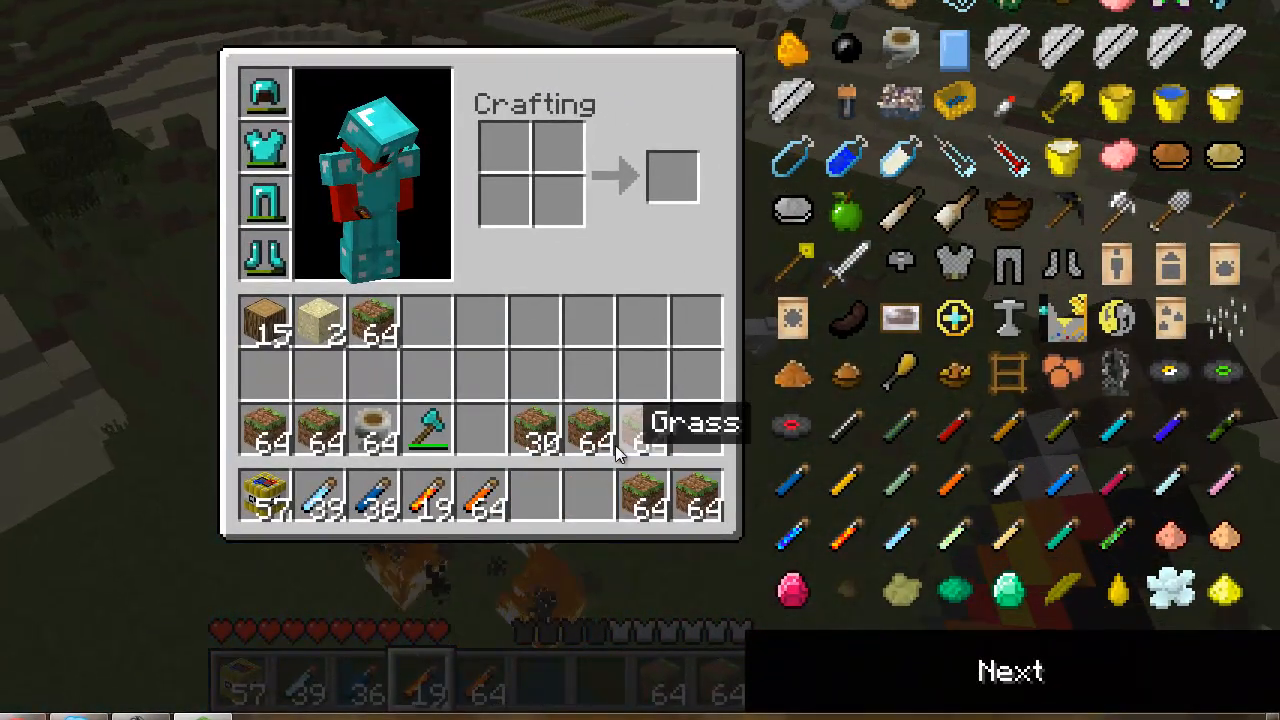
{"action": "mouse_move", "coordinate": [792, 478]}
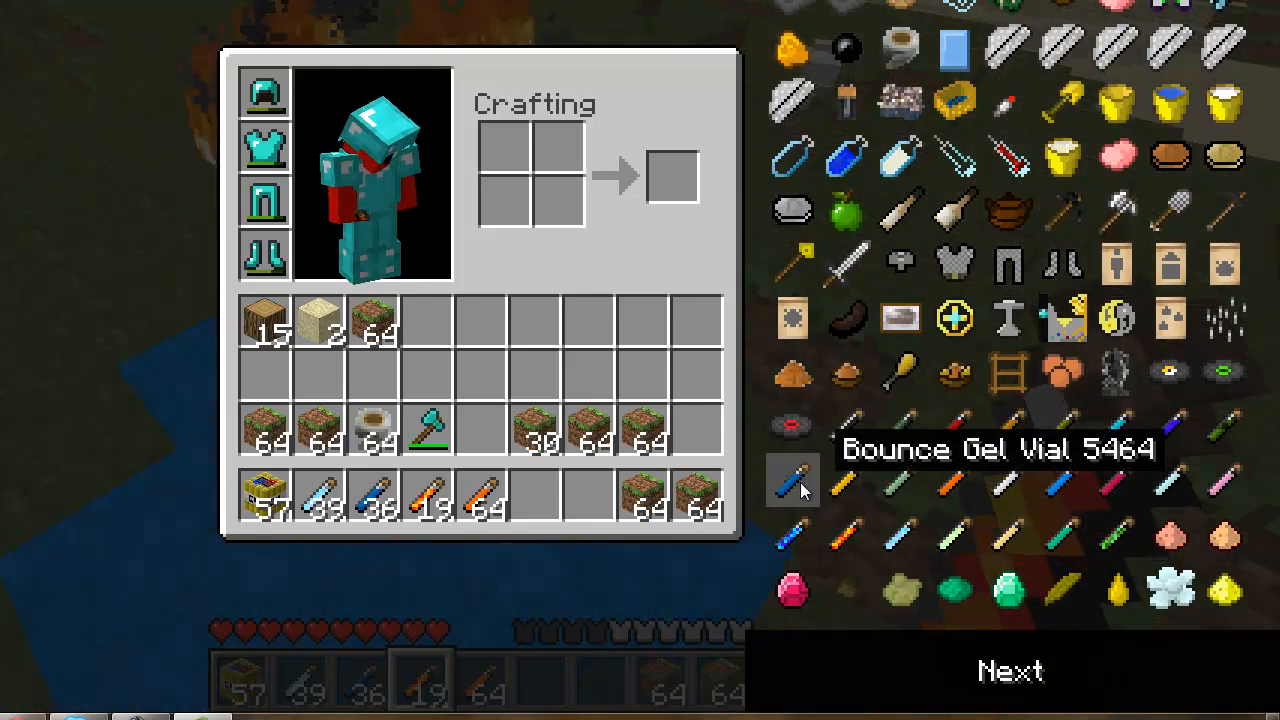
Leave the inventory with potions like Bounce Gel Vial stocked and return to the world.
{"action": "key", "text": "Escape"}
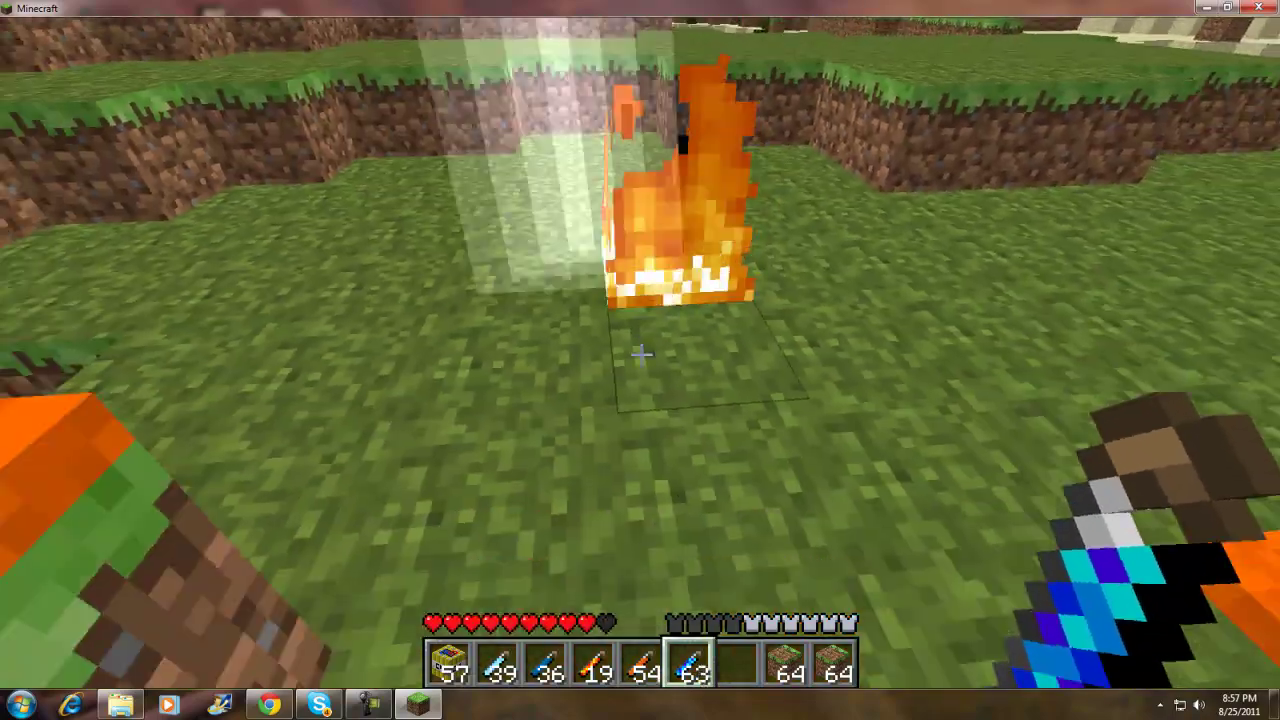
{"action": "mouse_move", "coordinate": [640, 352]}
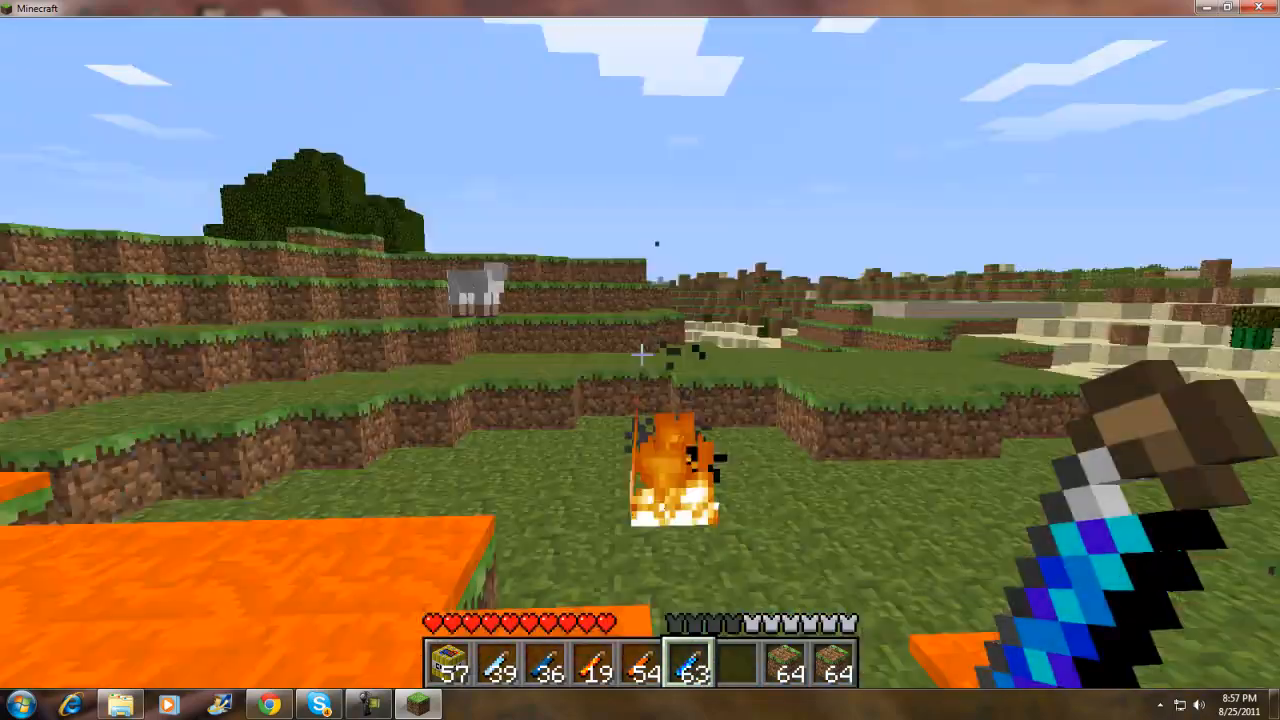
{"action": "mouse_move", "coordinate": [640, 360]}
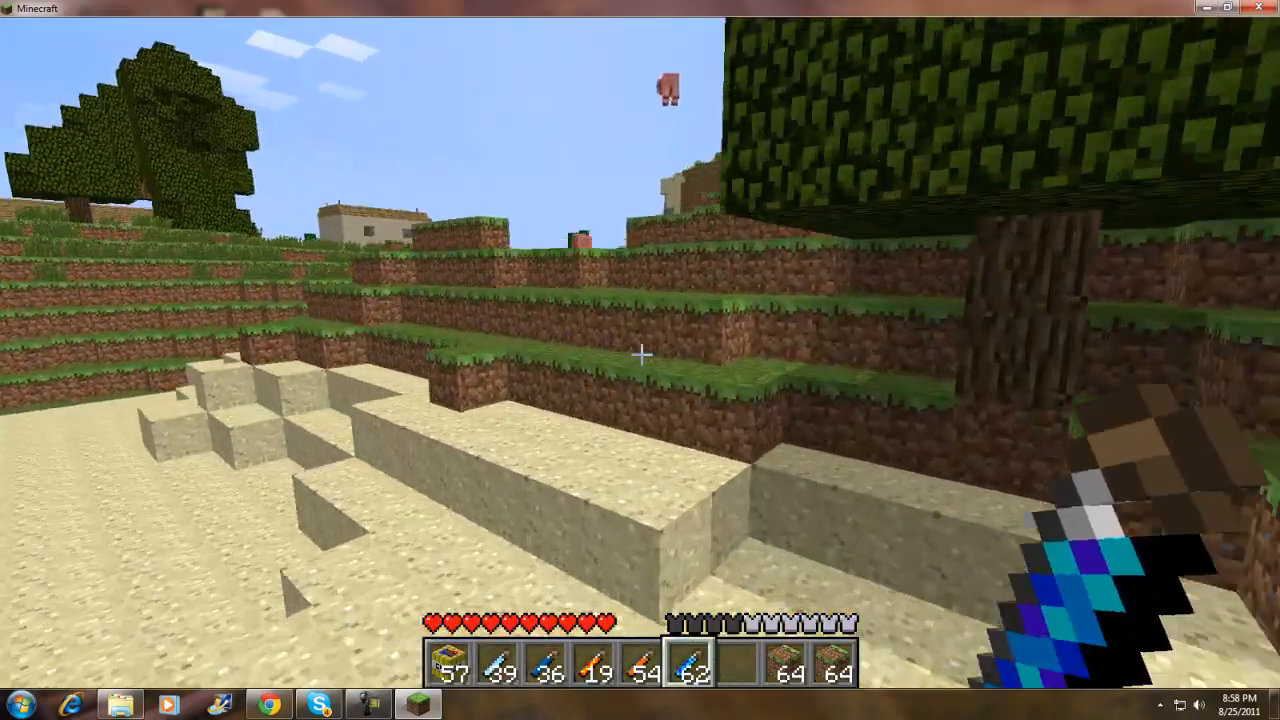
{"action": "mouse_move", "coordinate": [640, 360]}
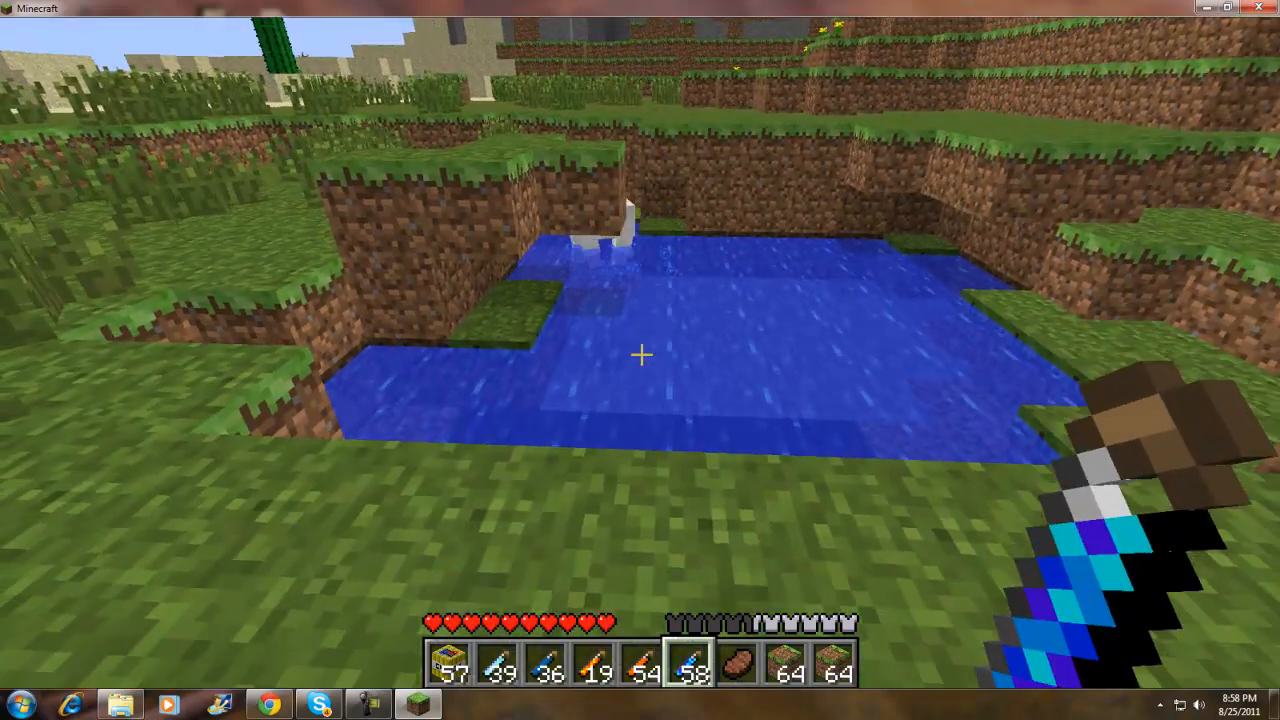
{"action": "mouse_move", "coordinate": [640, 360]}
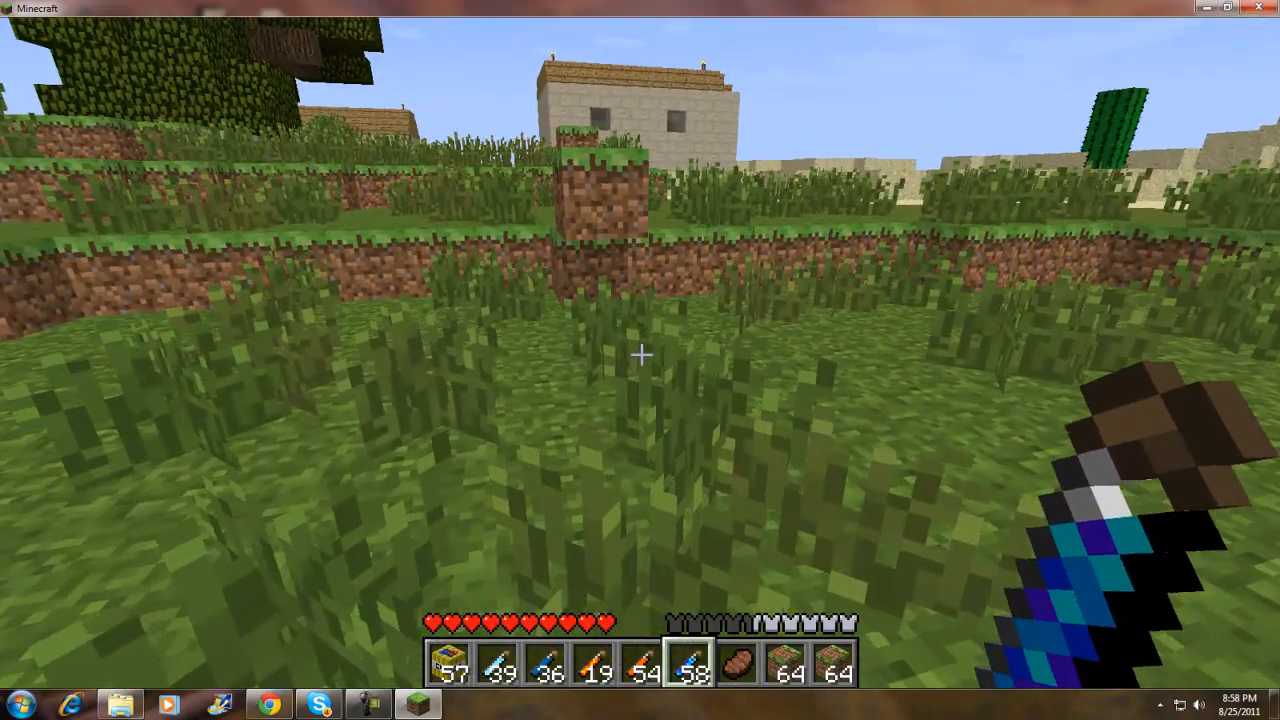
Take a potion stack into the hotbar and throw one at a grass block to test it.
{"action": "key", "text": "e"}
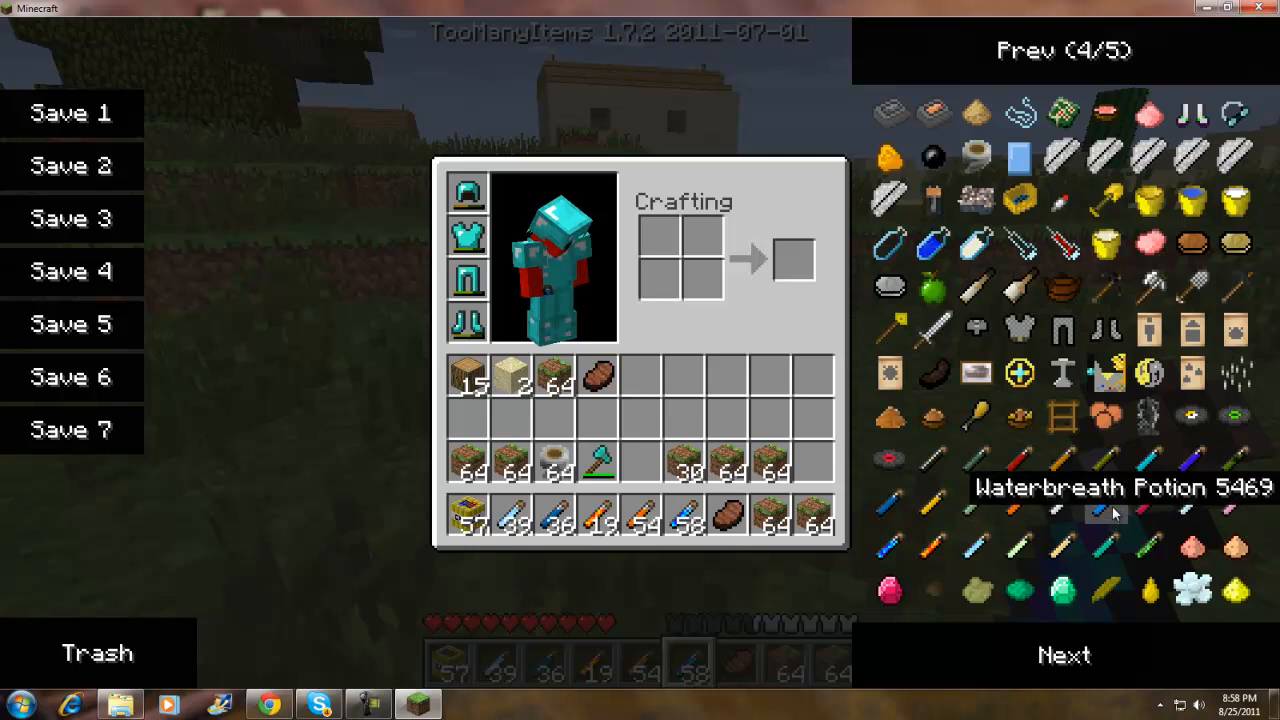
{"action": "mouse_move", "coordinate": [1240, 516]}
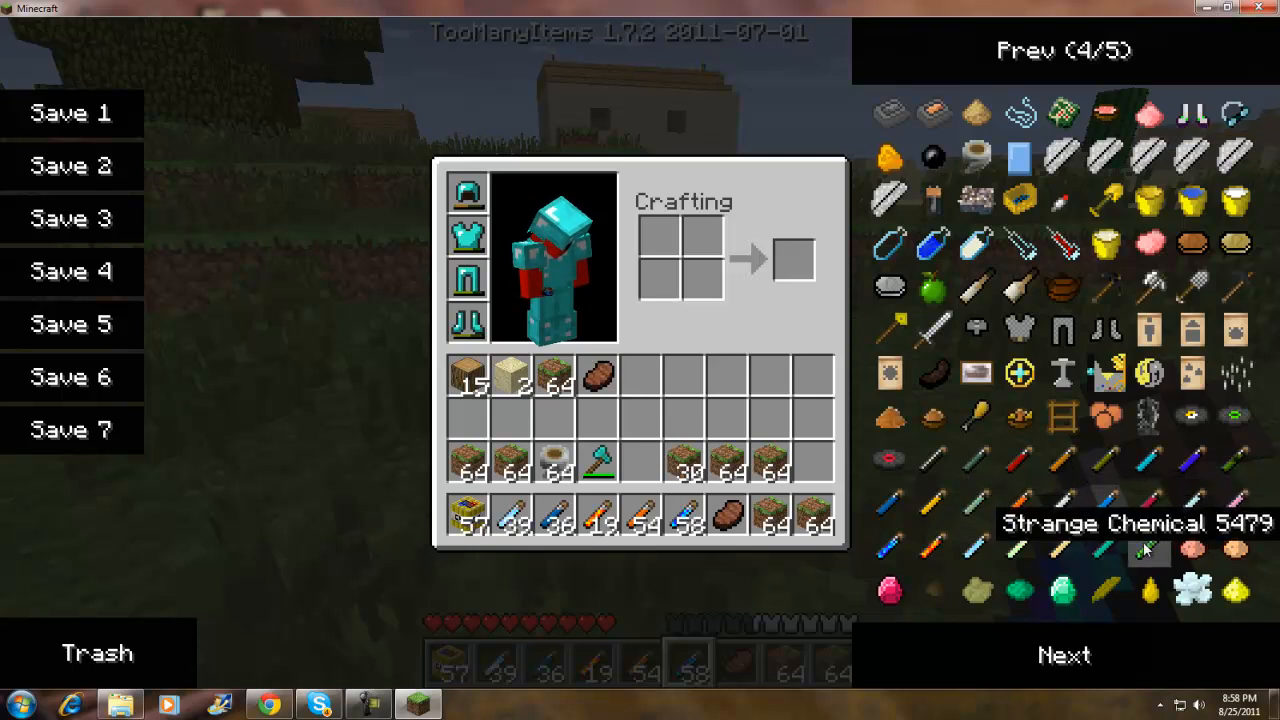
{"action": "mouse_move", "coordinate": [1064, 556]}
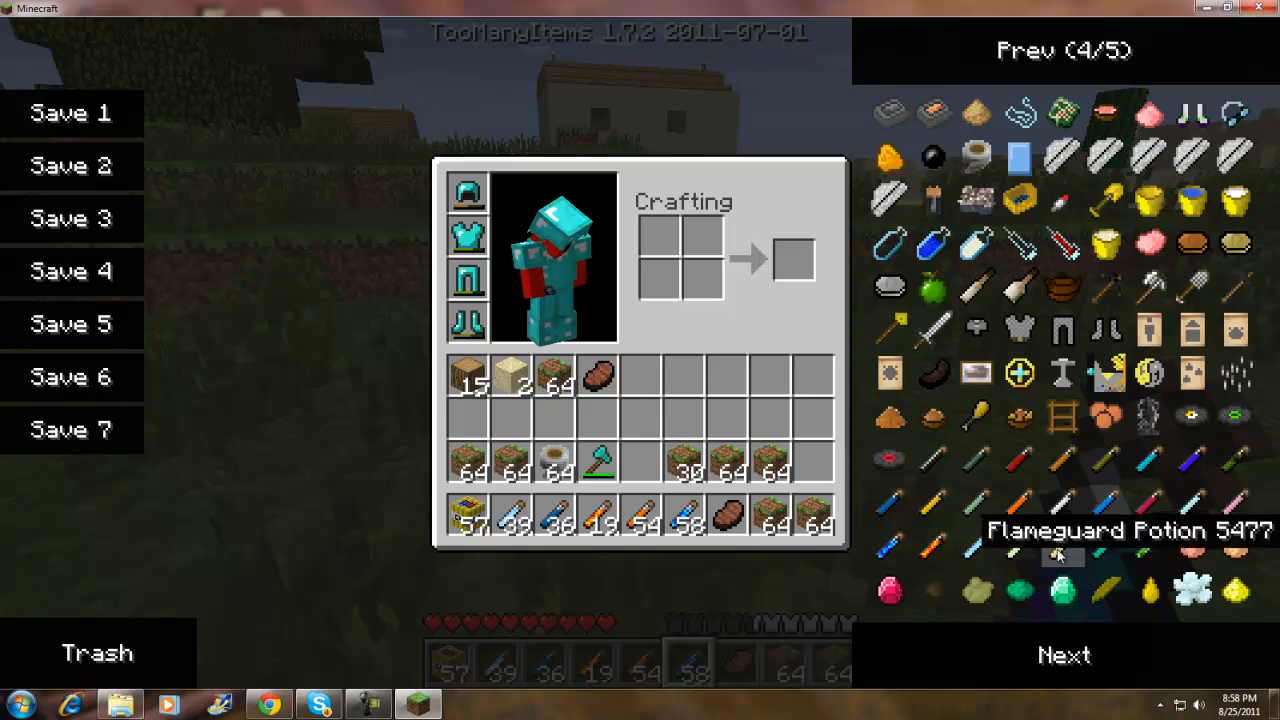
{"action": "mouse_move", "coordinate": [932, 548]}
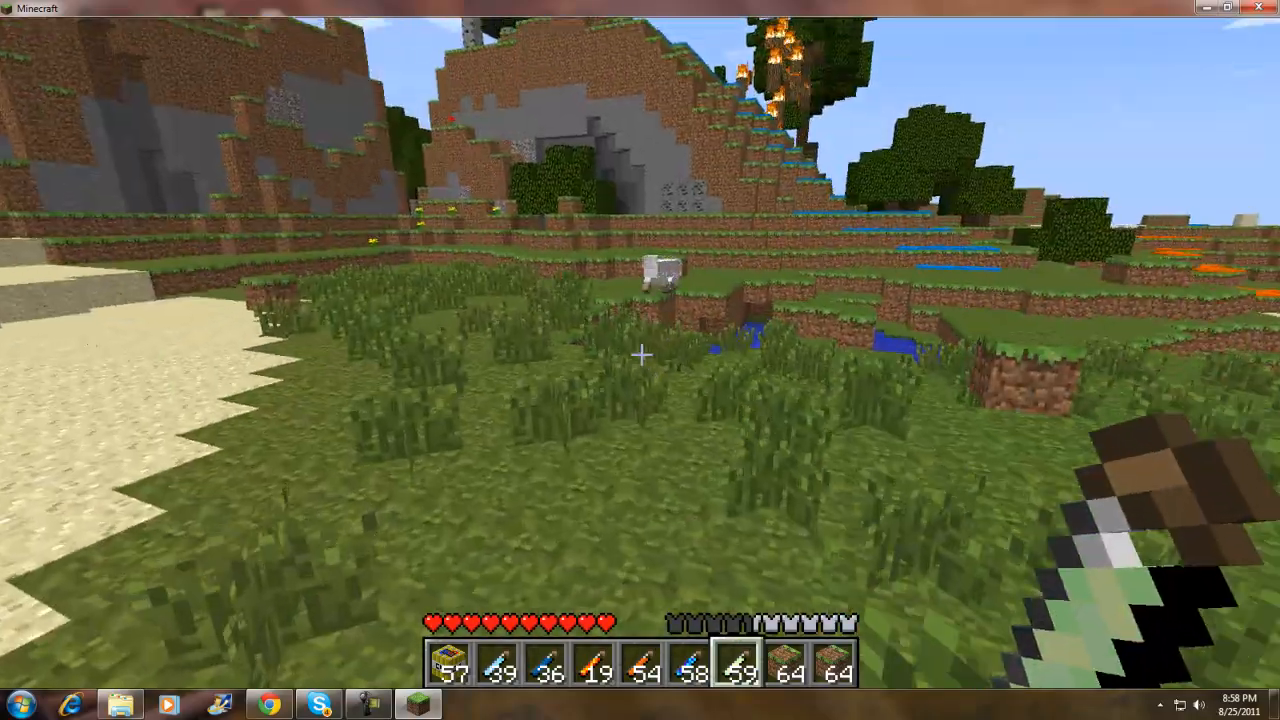
{"action": "mouse_move", "coordinate": [640, 356]}
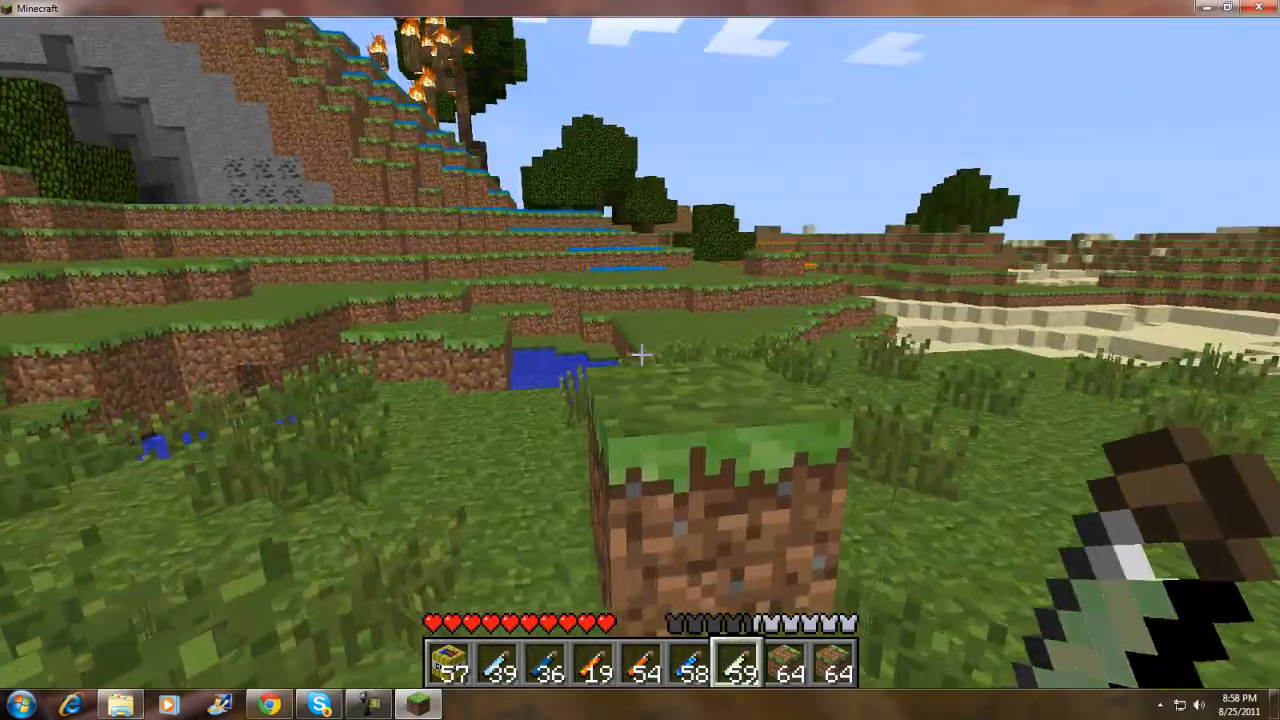
{"action": "left_click", "coordinate": [640, 400]}
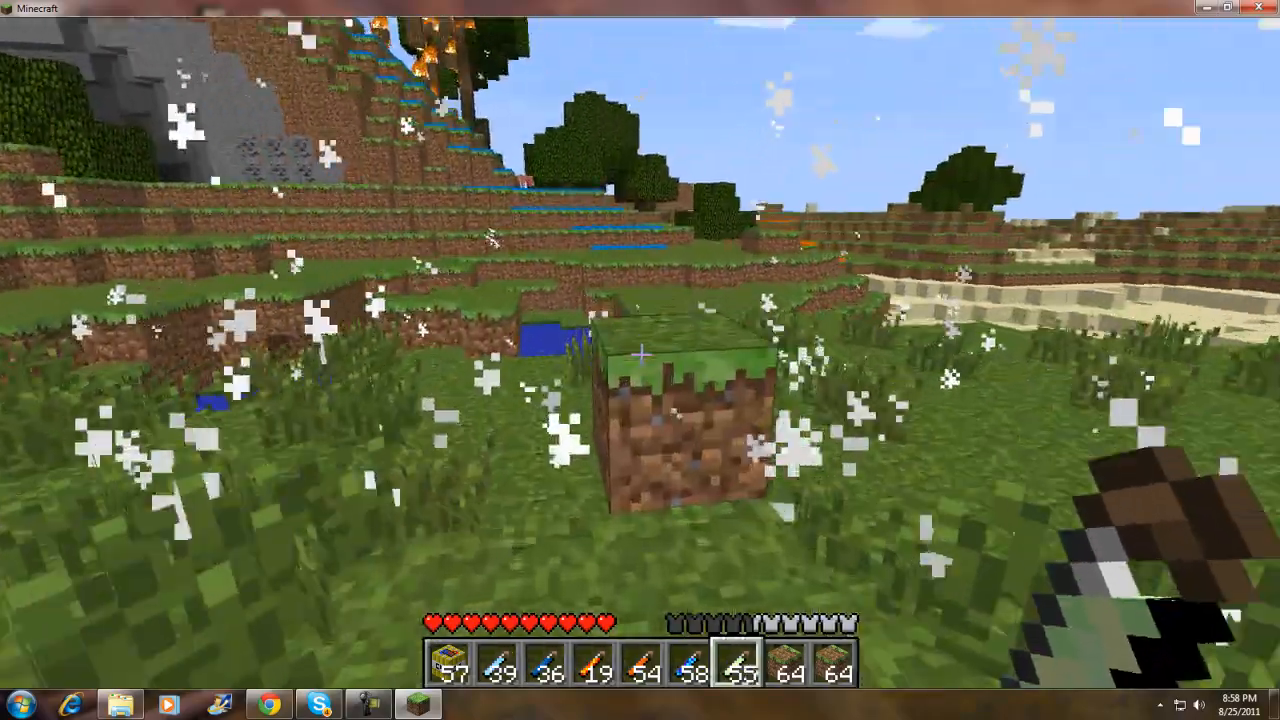